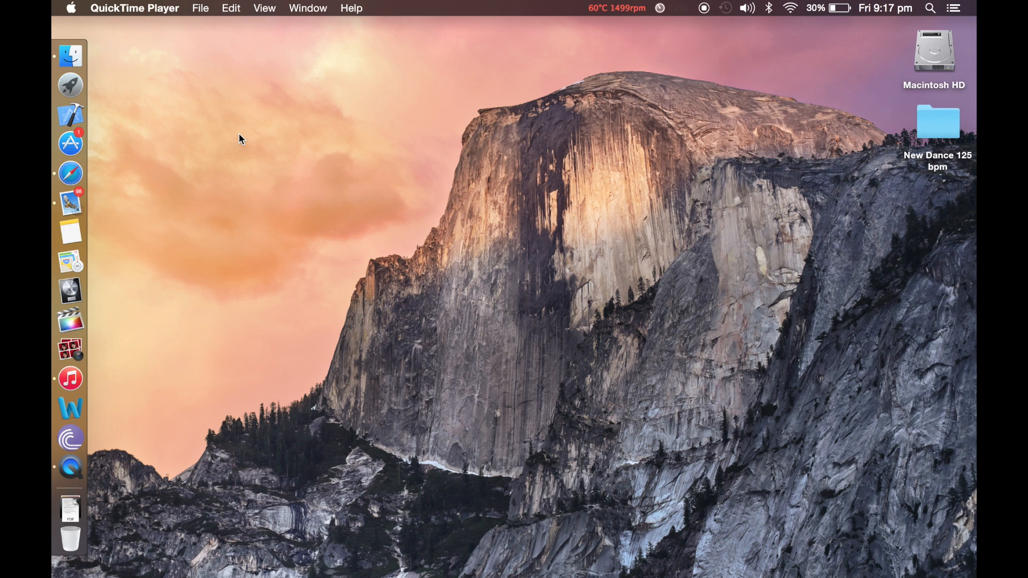
pyautogui.moveTo(378, 144)
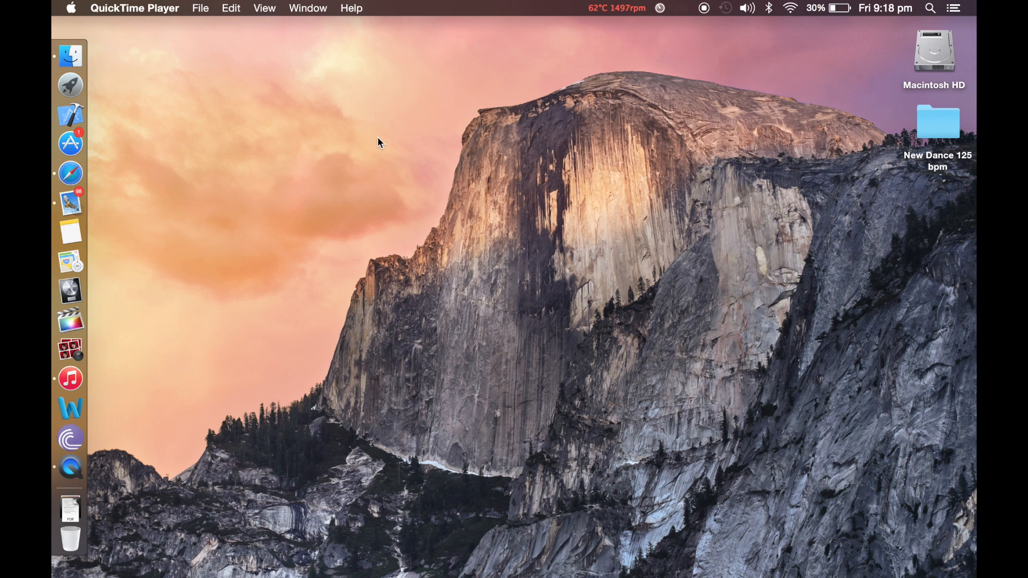
pyautogui.moveTo(447, 160)
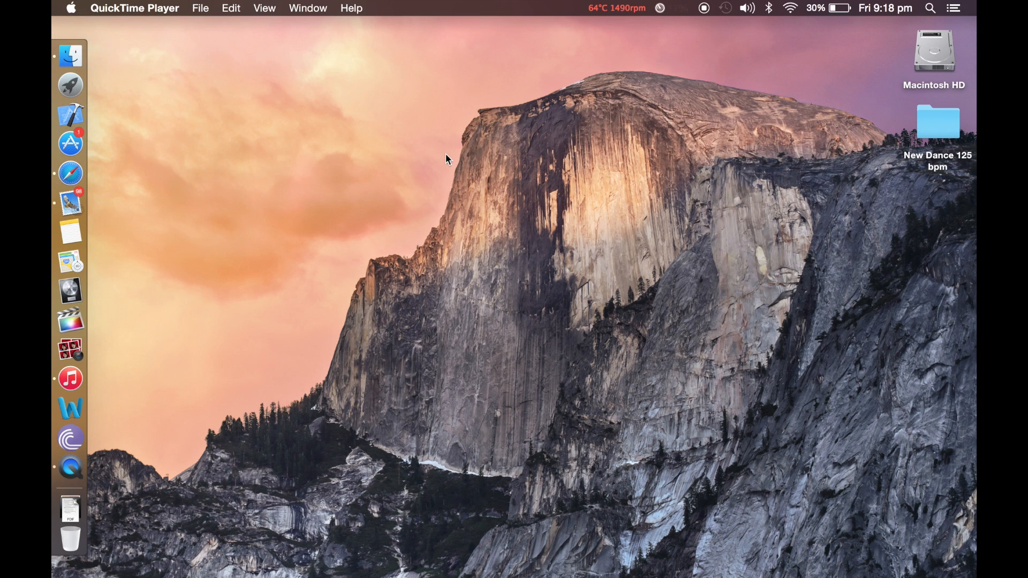
# Open and close the system overview, then enter the values 90, /55 and /4567
pyautogui.click(72, 8)
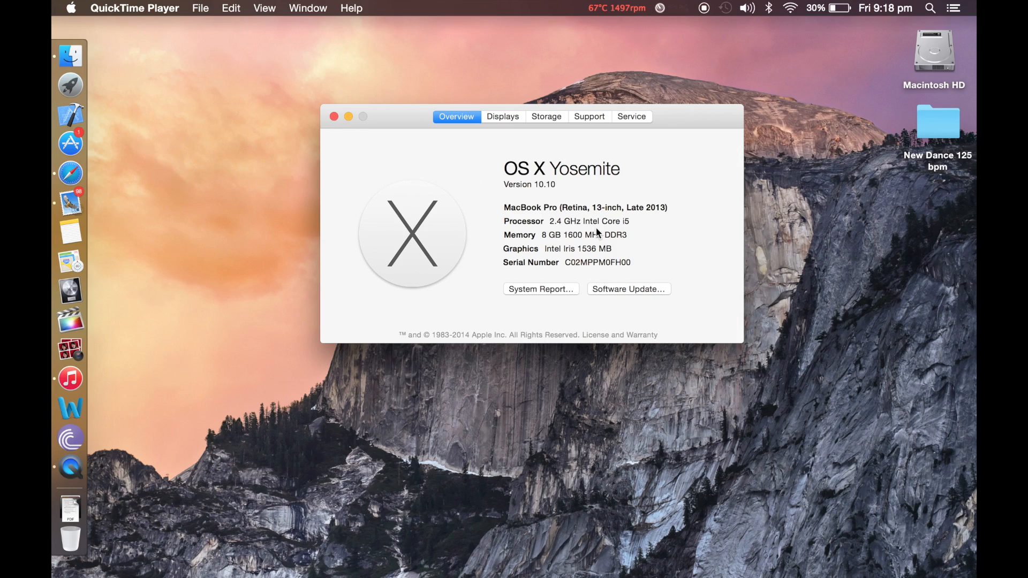
pyautogui.moveTo(660, 172)
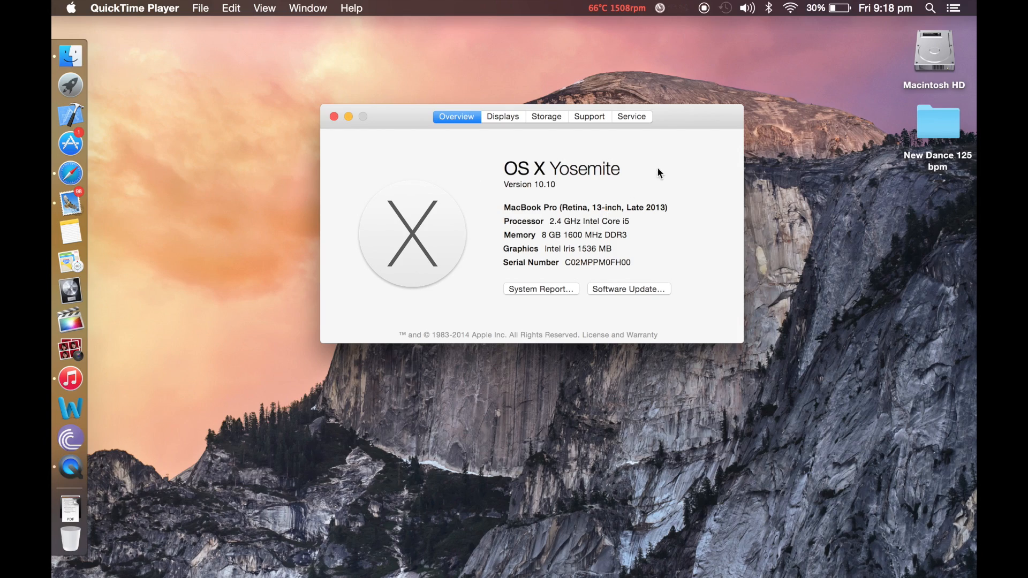
pyautogui.click(69, 7)
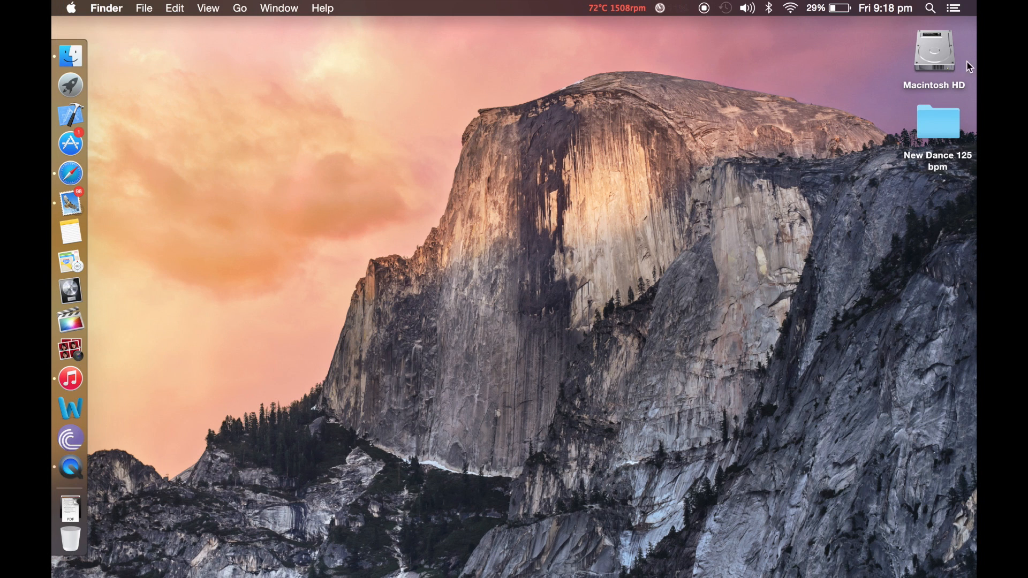
pyautogui.moveTo(716, 106)
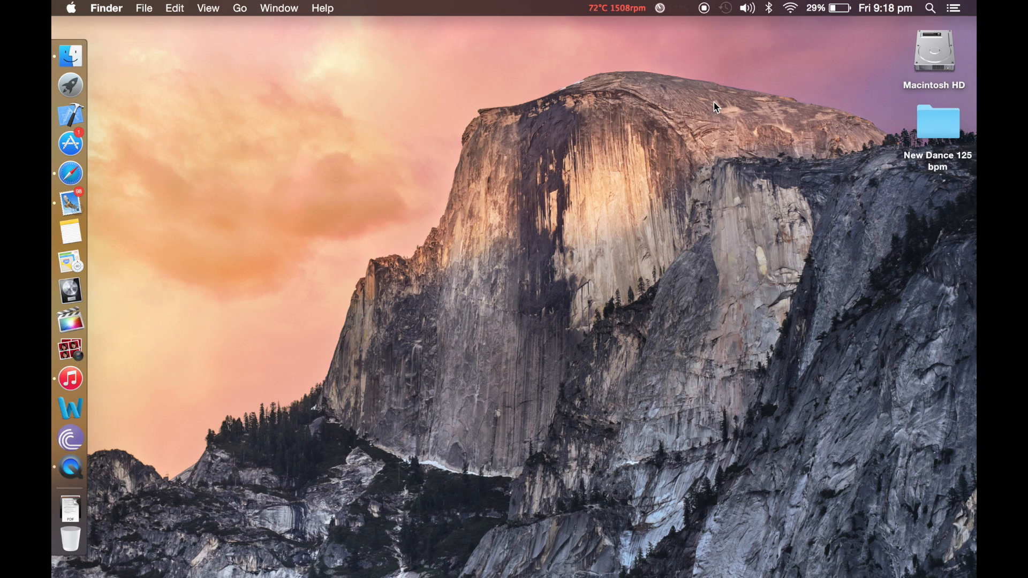
pyautogui.moveTo(188, 225)
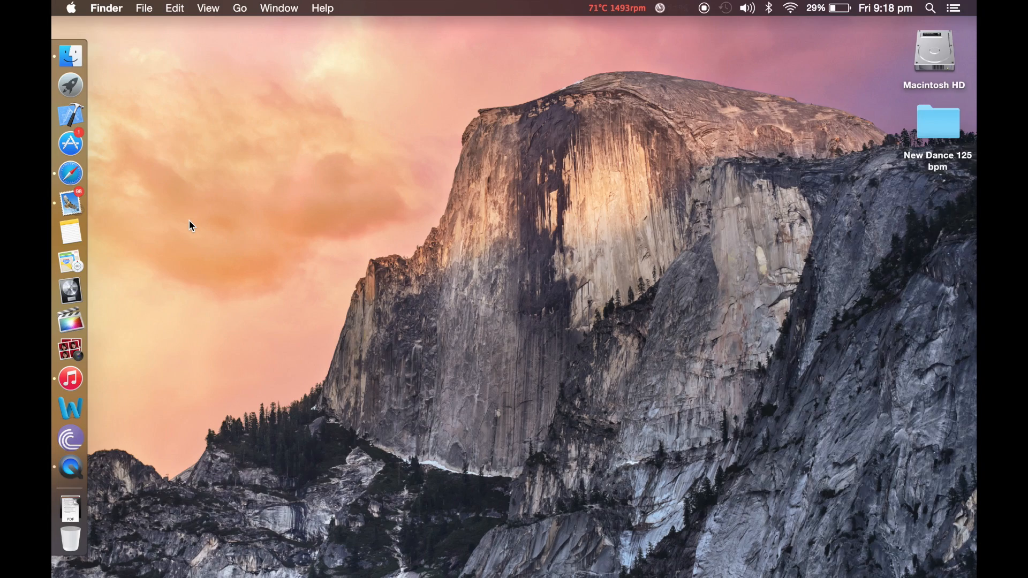
pyautogui.click(957, 8)
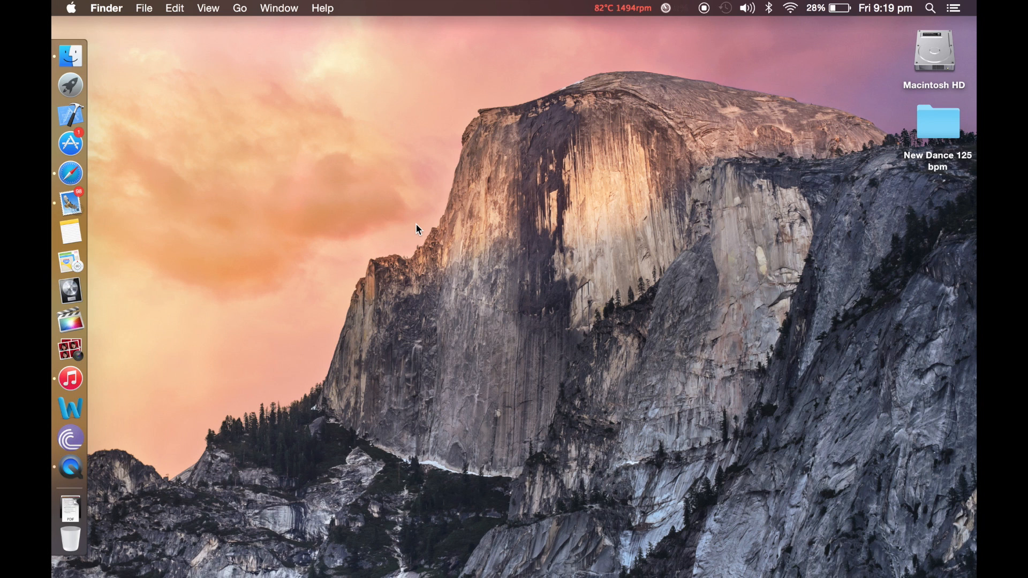
pyautogui.write('90')
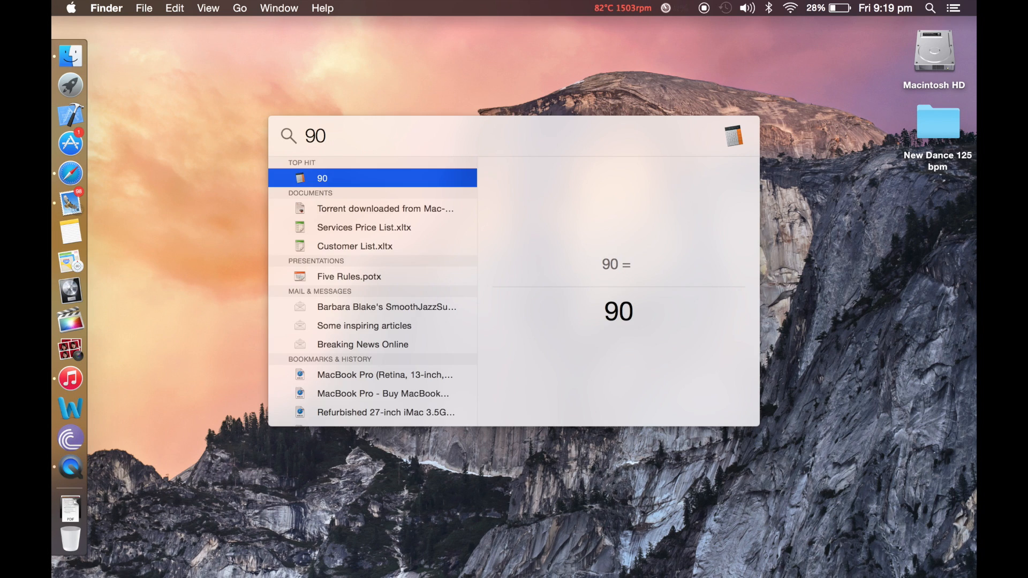
pyautogui.write('/55')
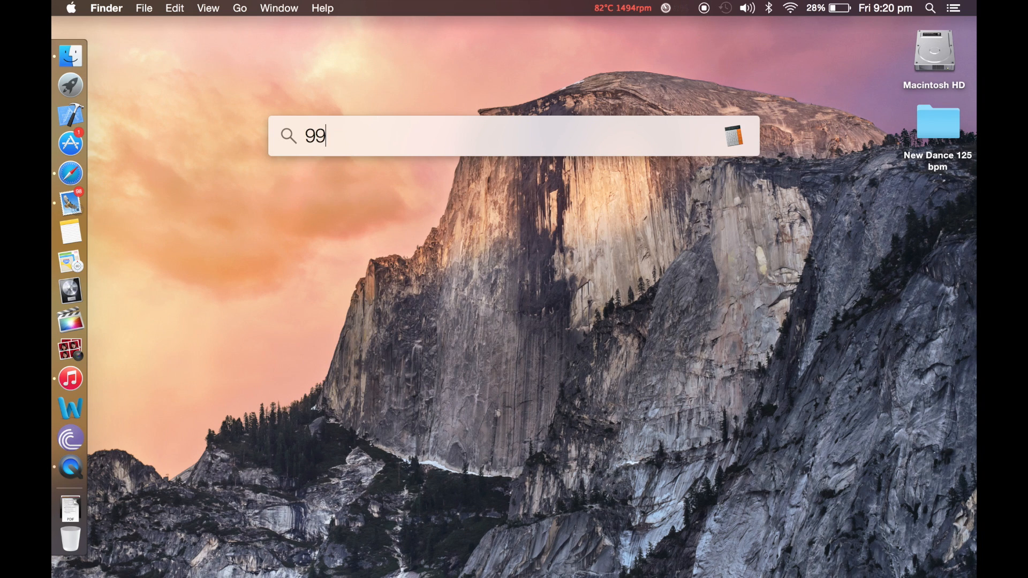
pyautogui.write('/4567')
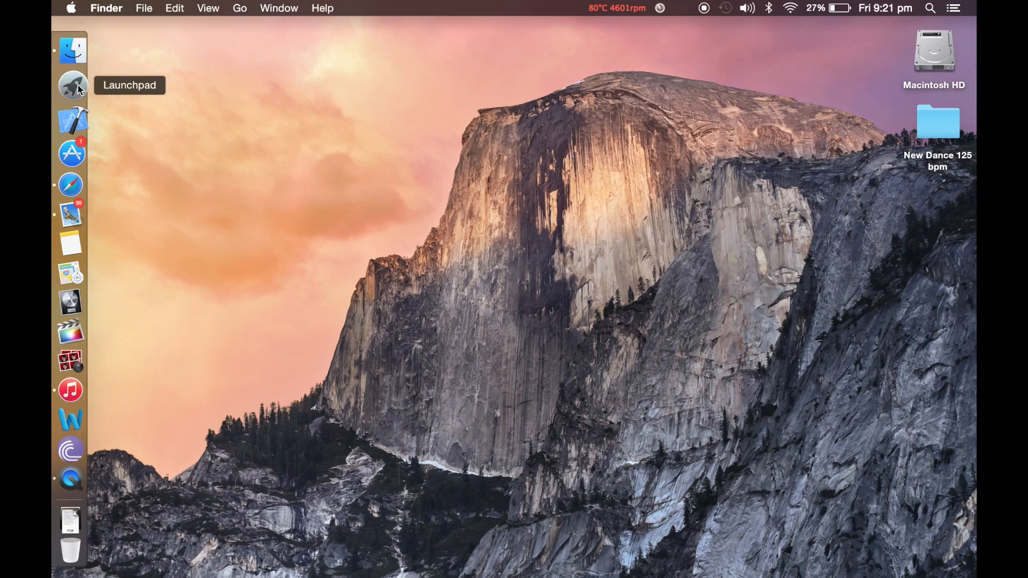
# Open the New Dance 125 bpm folder and drag its window back toward the centre
pyautogui.click(71, 85)
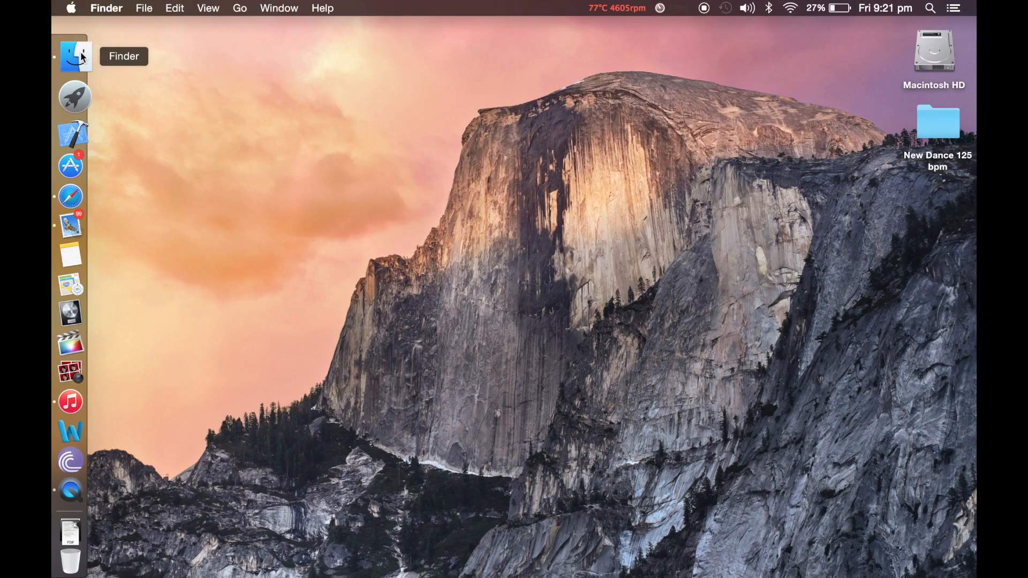
pyautogui.moveTo(74, 99)
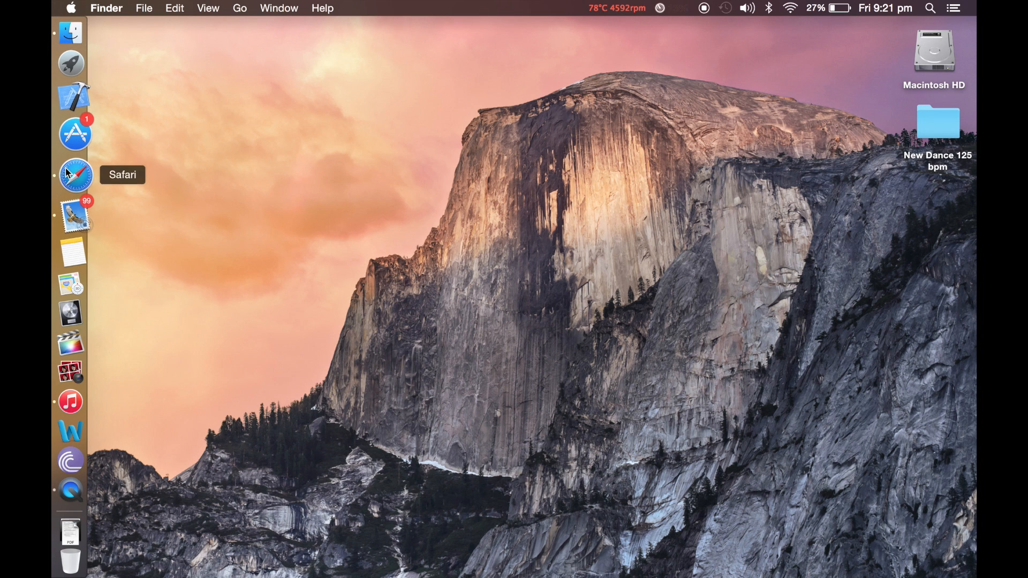
pyautogui.moveTo(69, 200)
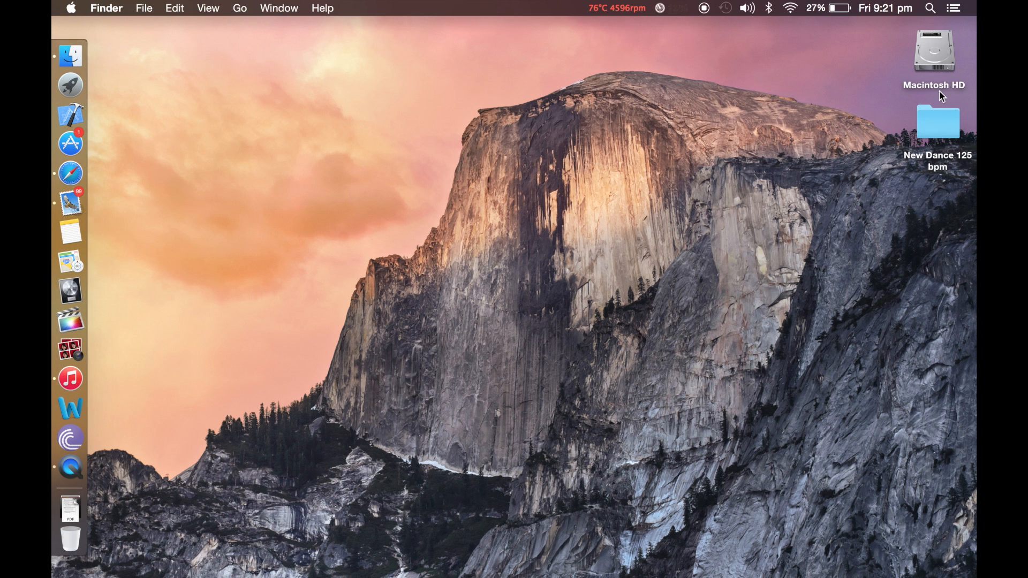
pyautogui.doubleClick(938, 122)
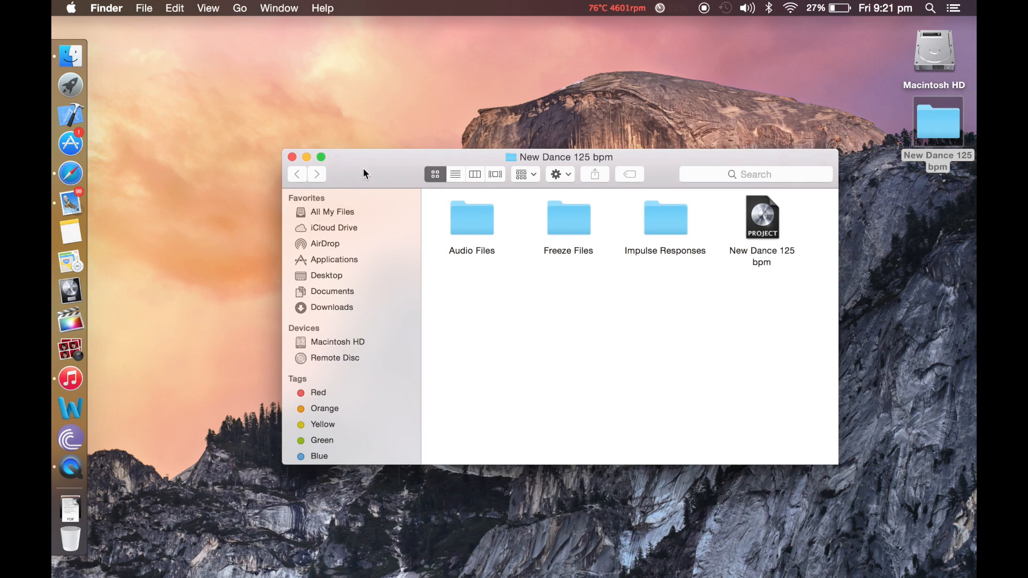
pyautogui.moveTo(558, 156); pyautogui.dragTo(416, 69)
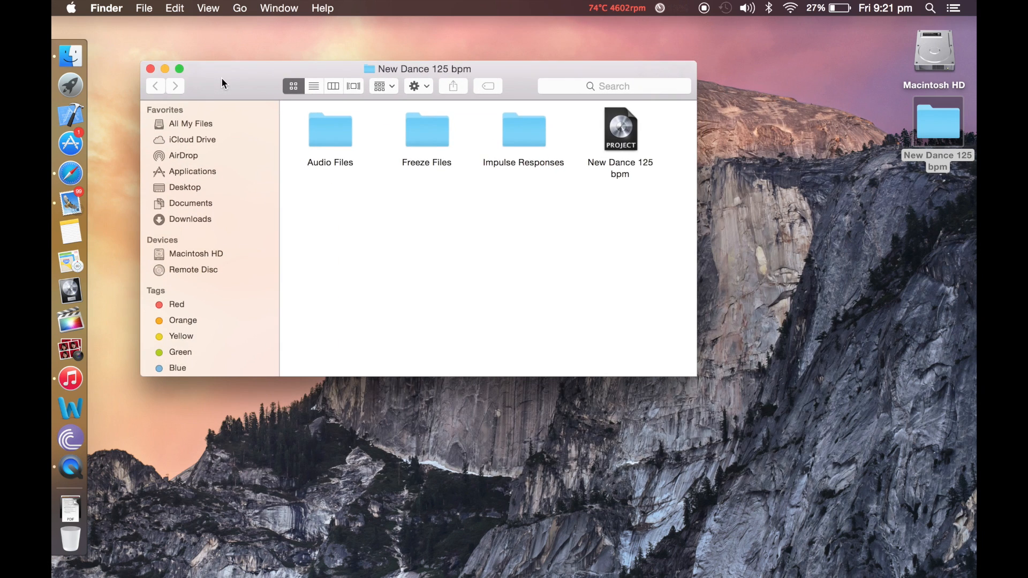
pyautogui.moveTo(219, 69); pyautogui.dragTo(336, 88)
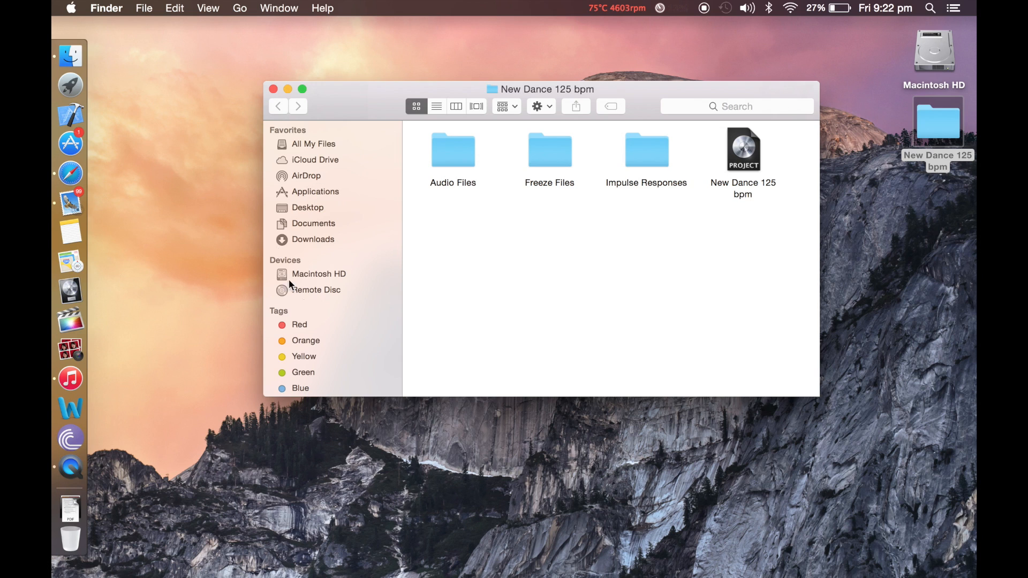
pyautogui.moveTo(223, 71)
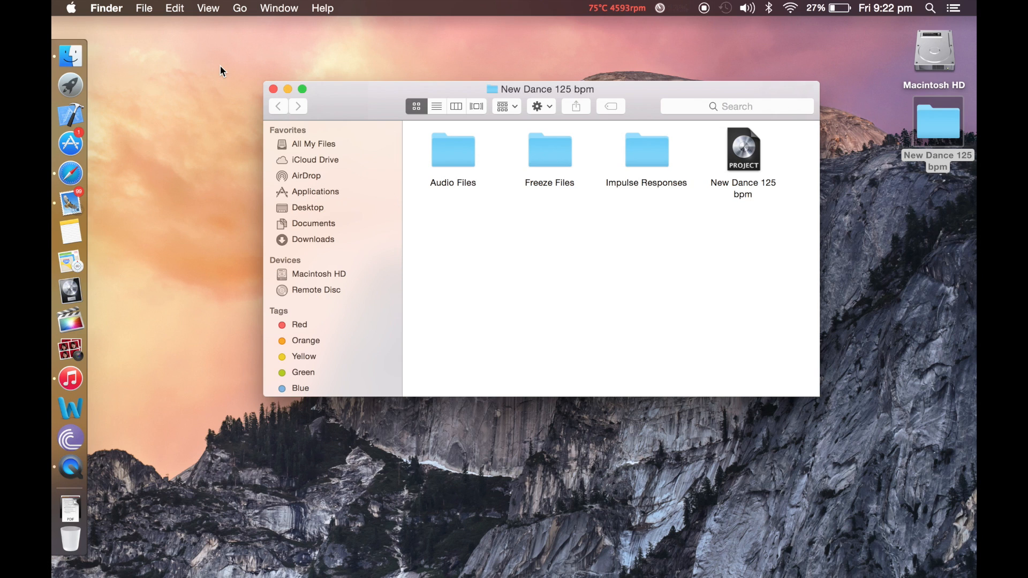
pyautogui.moveTo(193, 109)
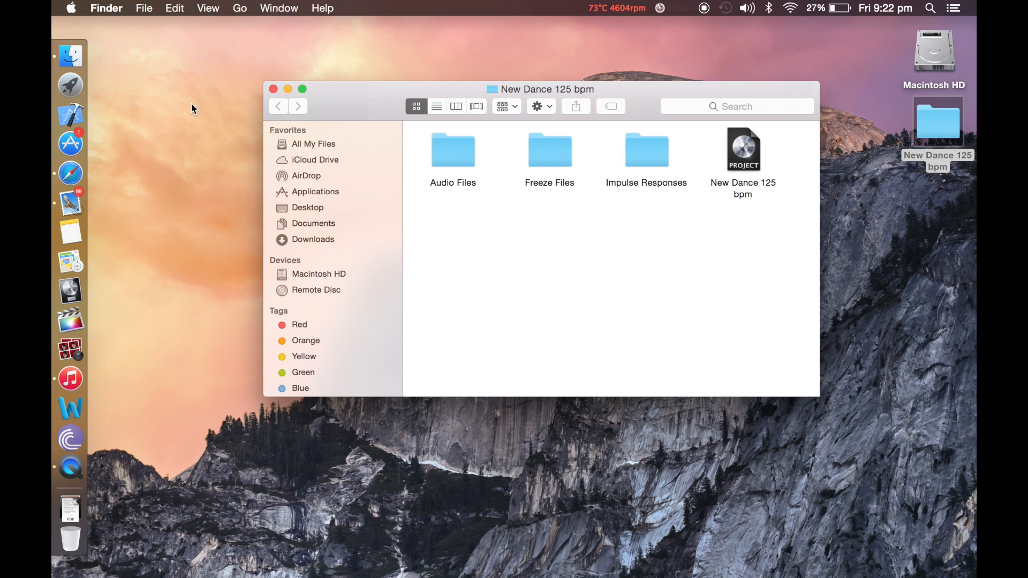
pyautogui.moveTo(370, 138)
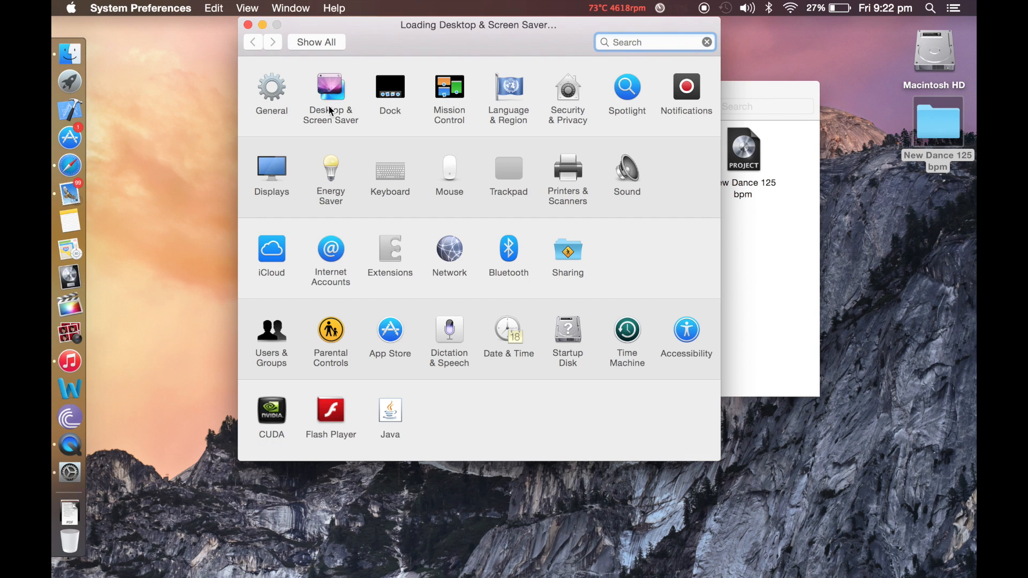
# Set the blue aerial sandbar wallpaper in Desktop & Screen Saver and reposition the folder window
pyautogui.click(331, 87)
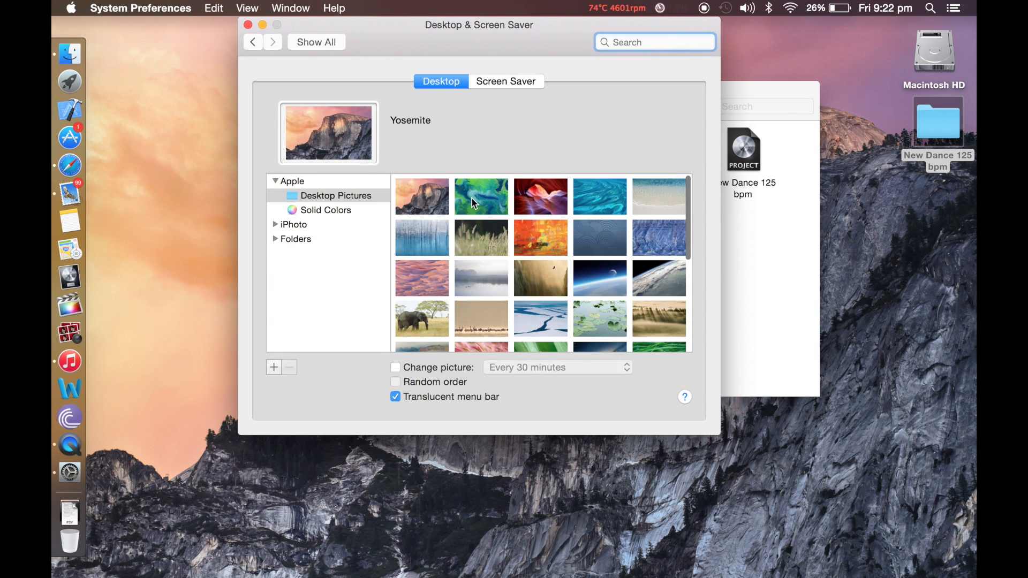
pyautogui.click(541, 196)
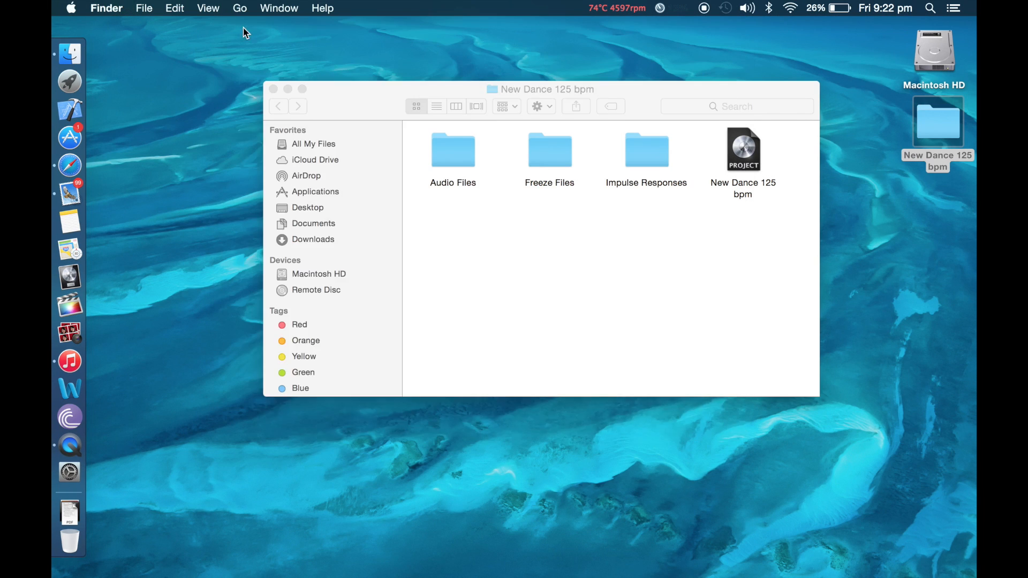
pyautogui.moveTo(425, 132)
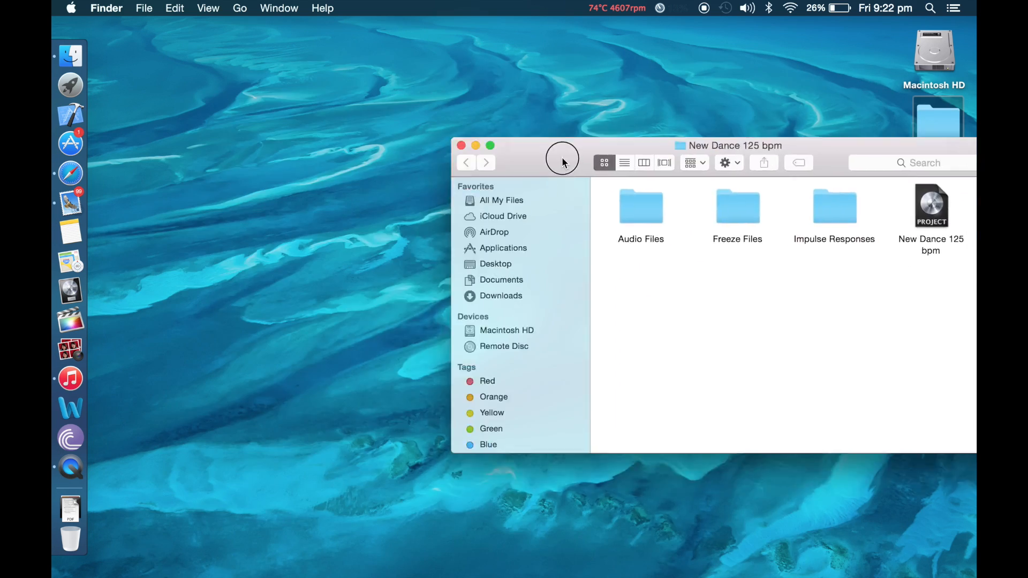
pyautogui.moveTo(562, 158); pyautogui.dragTo(356, 103)
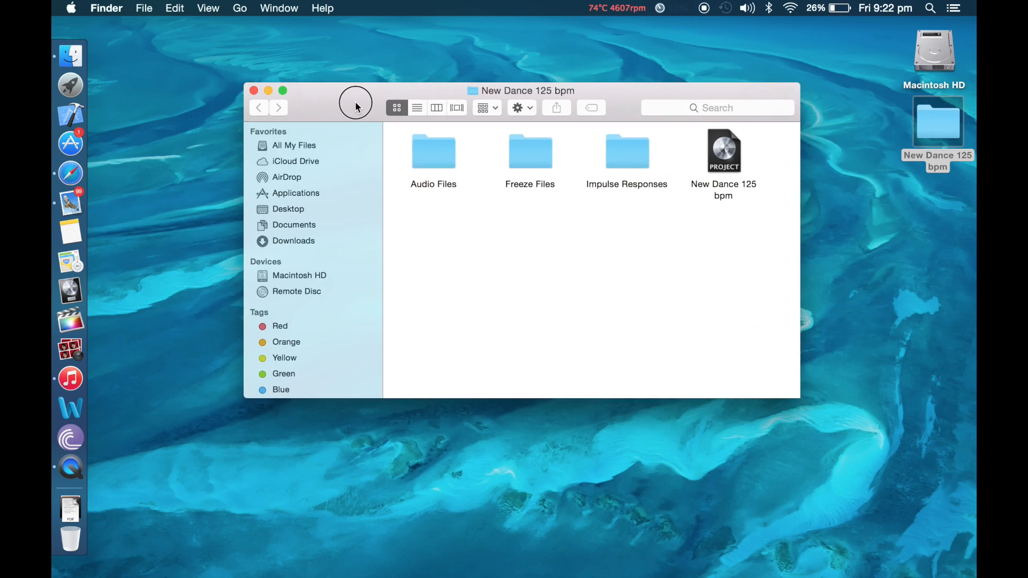
pyautogui.moveTo(356, 103); pyautogui.dragTo(348, 78)
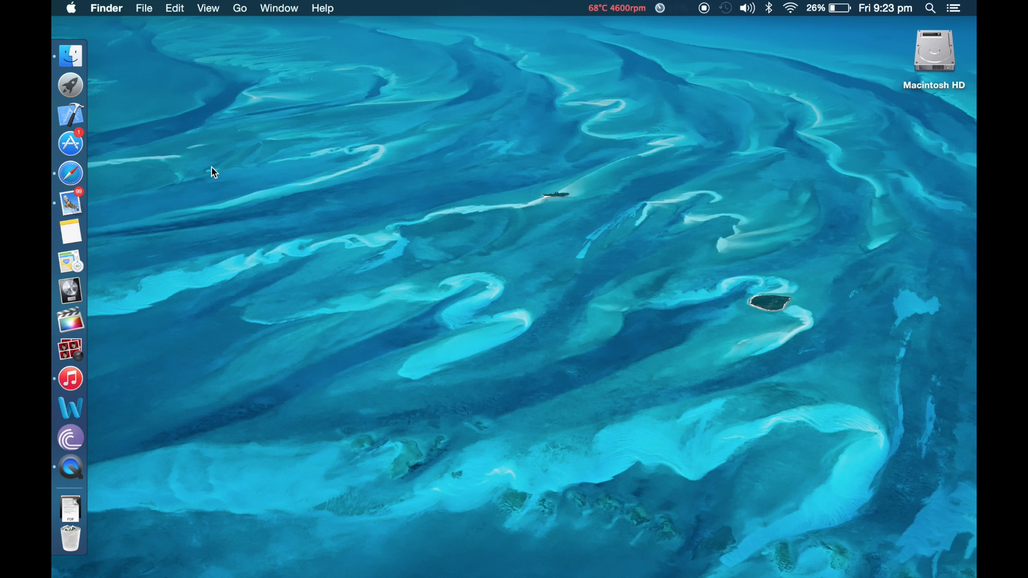
pyautogui.moveTo(757, 138)
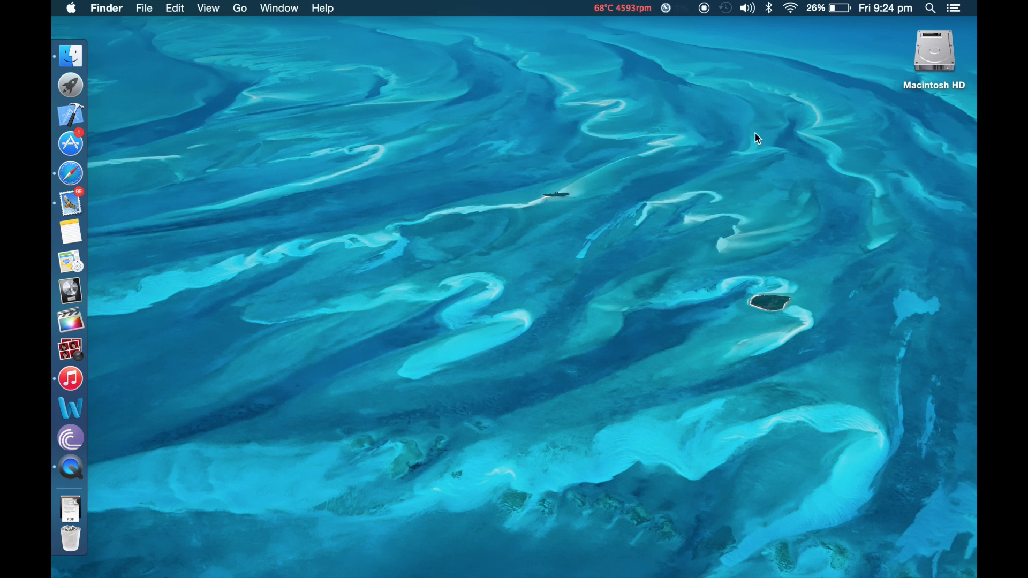
# Show Notification Center's Today view, start and cancel a Messages share, then enter widget Edit mode
pyautogui.click(959, 7)
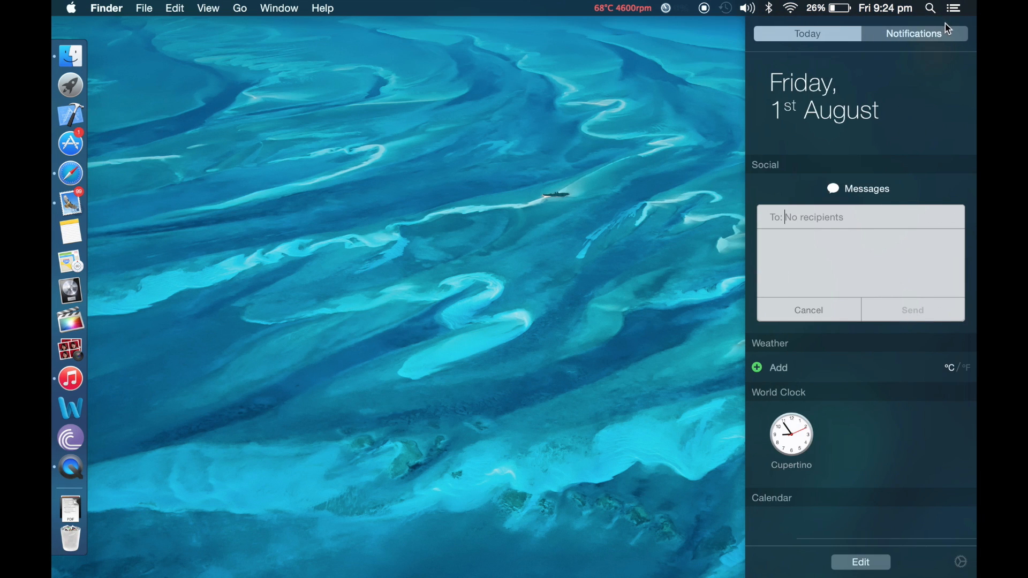
pyautogui.moveTo(903, 189)
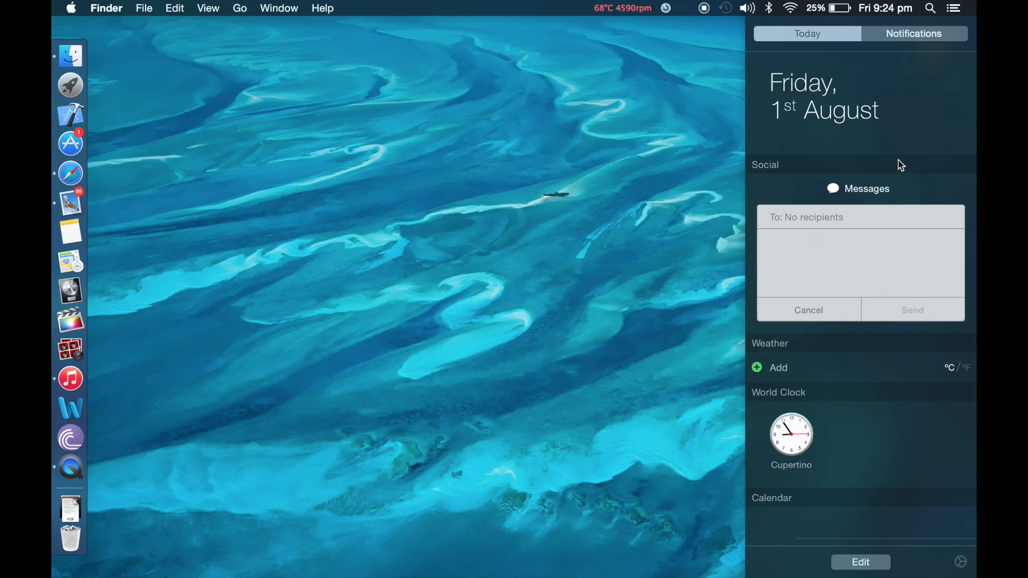
pyautogui.click(914, 33)
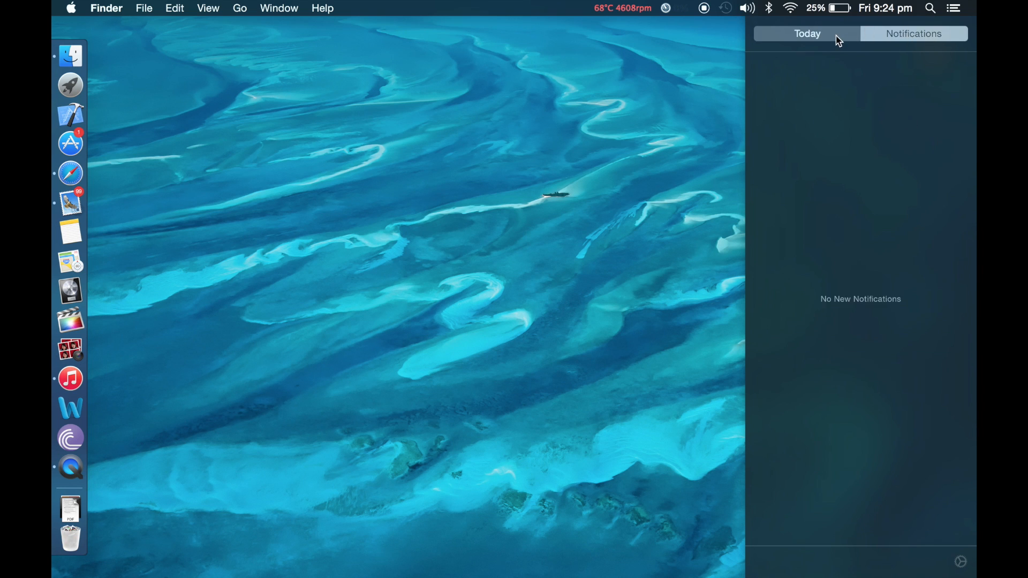
pyautogui.click(807, 33)
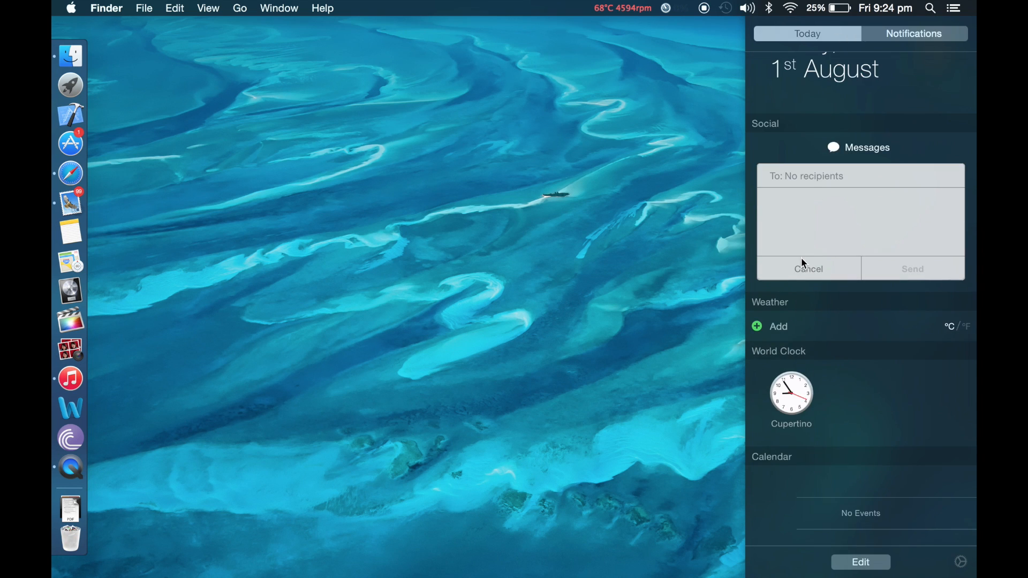
pyautogui.click(808, 269)
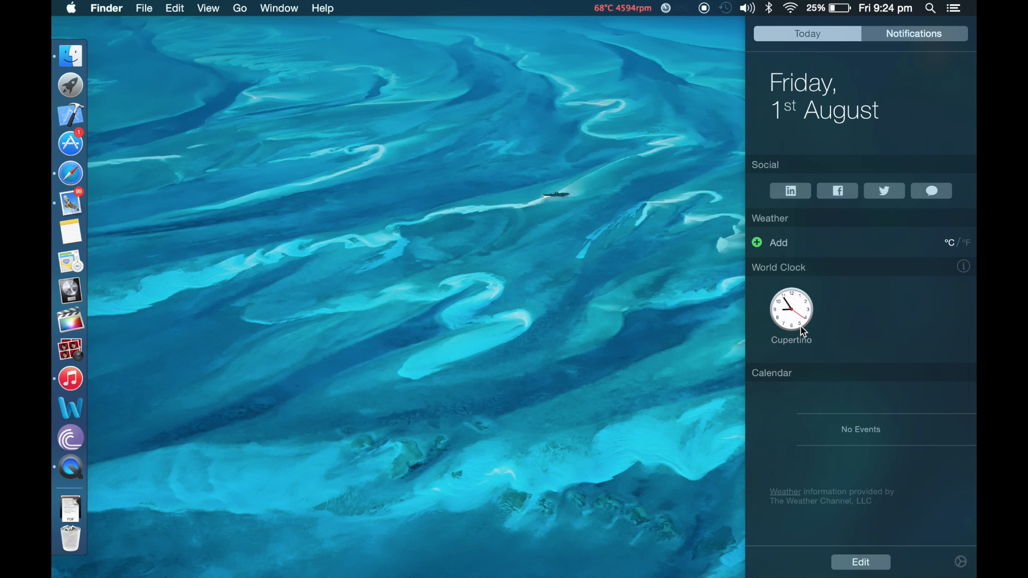
pyautogui.moveTo(854, 531)
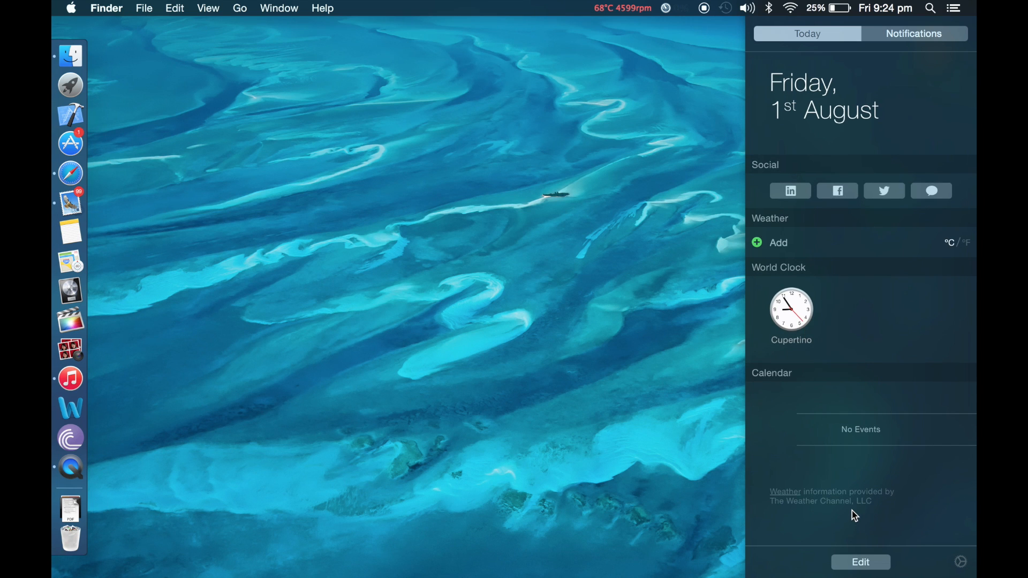
pyautogui.click(861, 577)
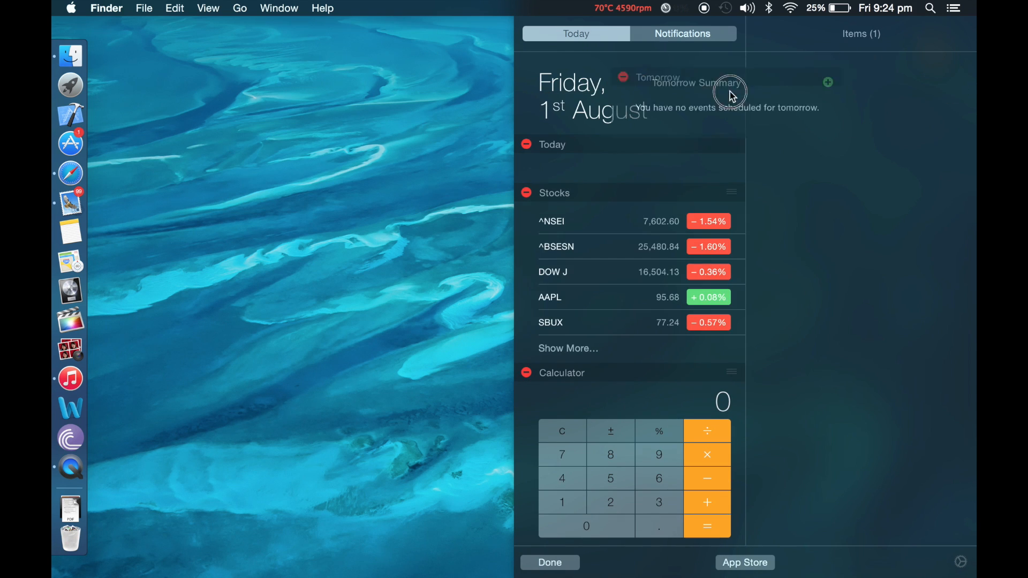
# Scroll the Today view past Stocks and Calculator to Social, Weather, World Clock and Calendar
pyautogui.scroll(-3)
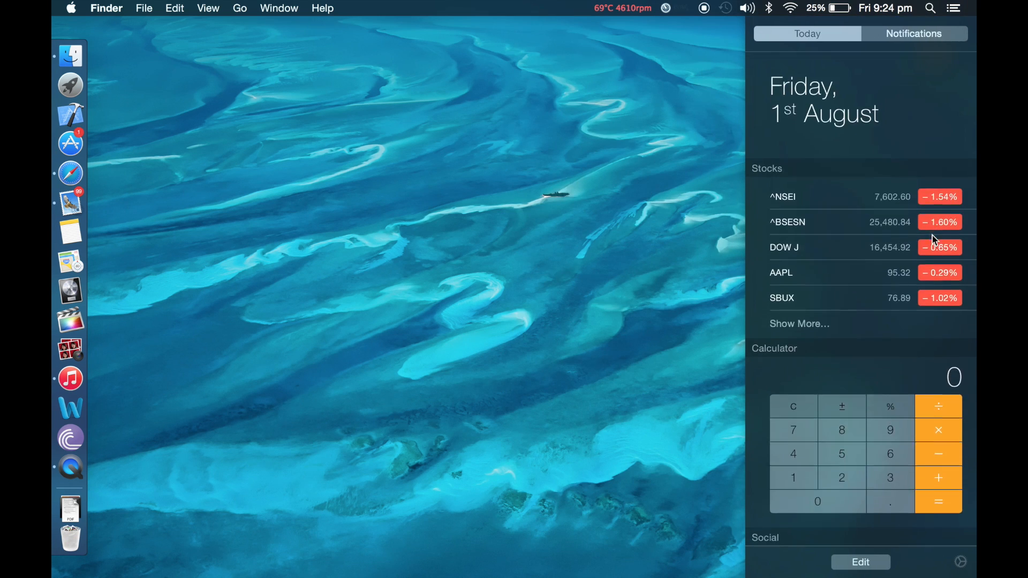
pyautogui.scroll(-3)
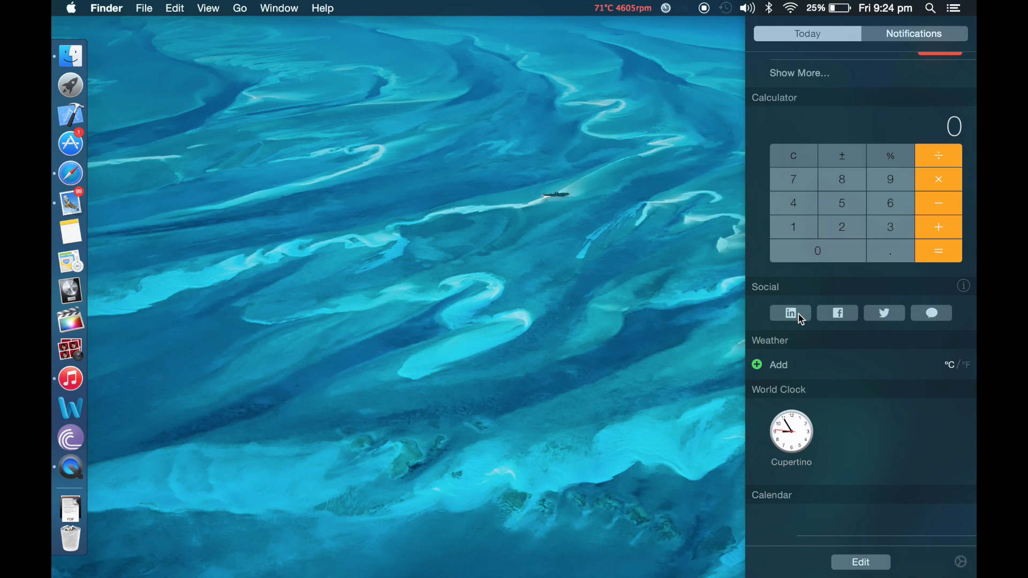
pyautogui.moveTo(875, 322)
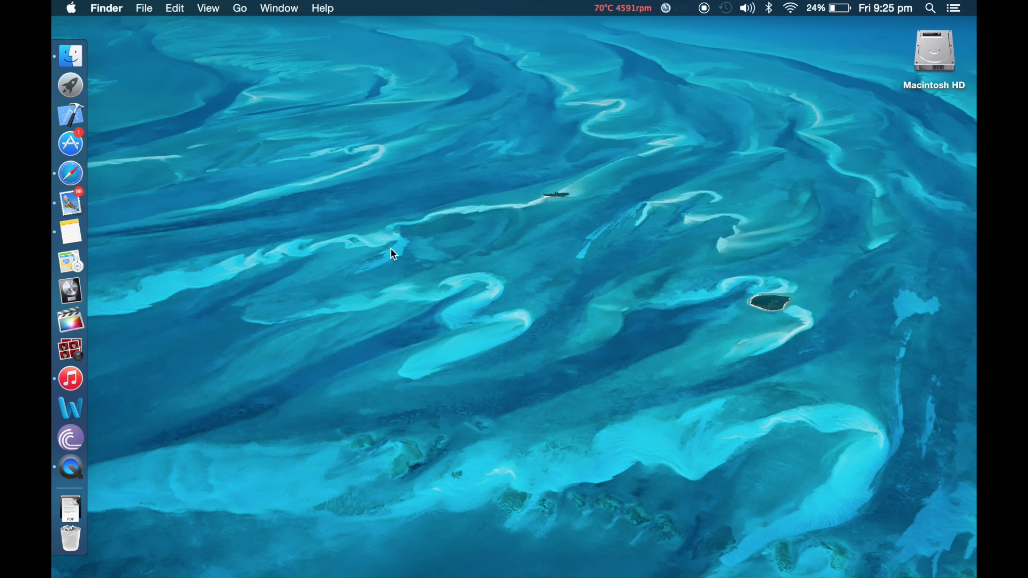
# Launch Safari, scroll the 'Google Barge Sold For Scrap' article, and show the Favorites popover
pyautogui.click(71, 171)
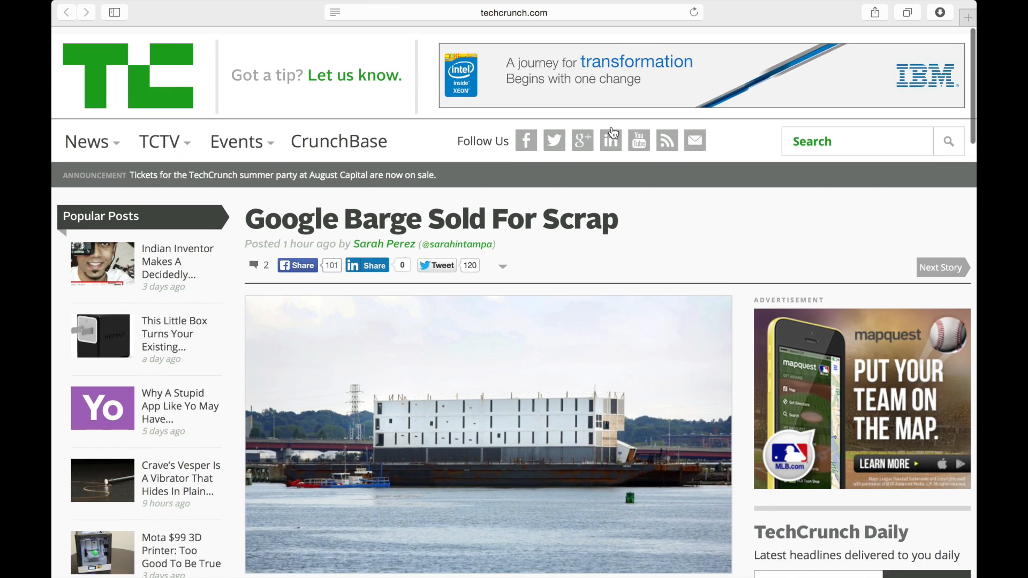
pyautogui.scroll(-3)
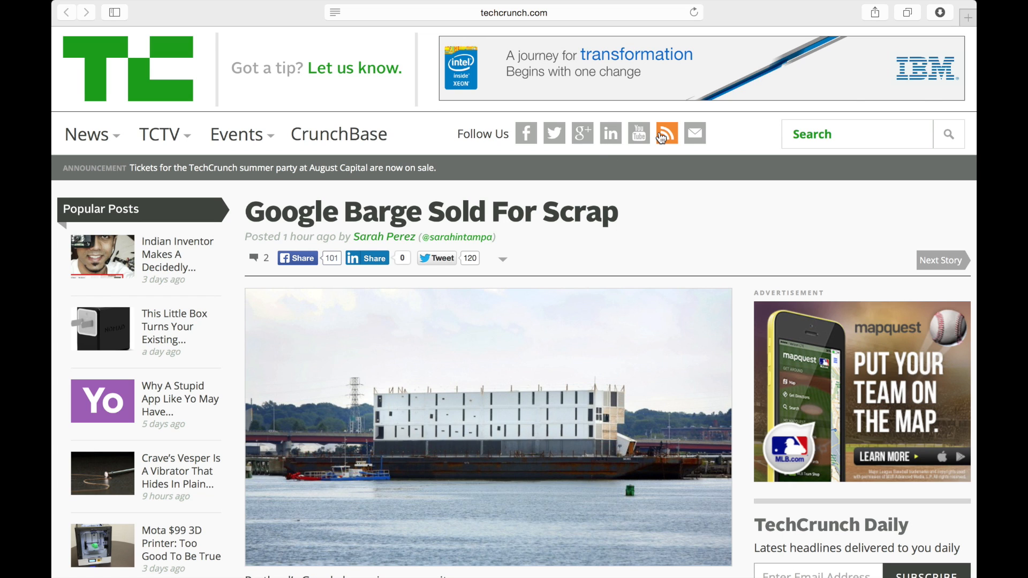
pyautogui.click(513, 12)
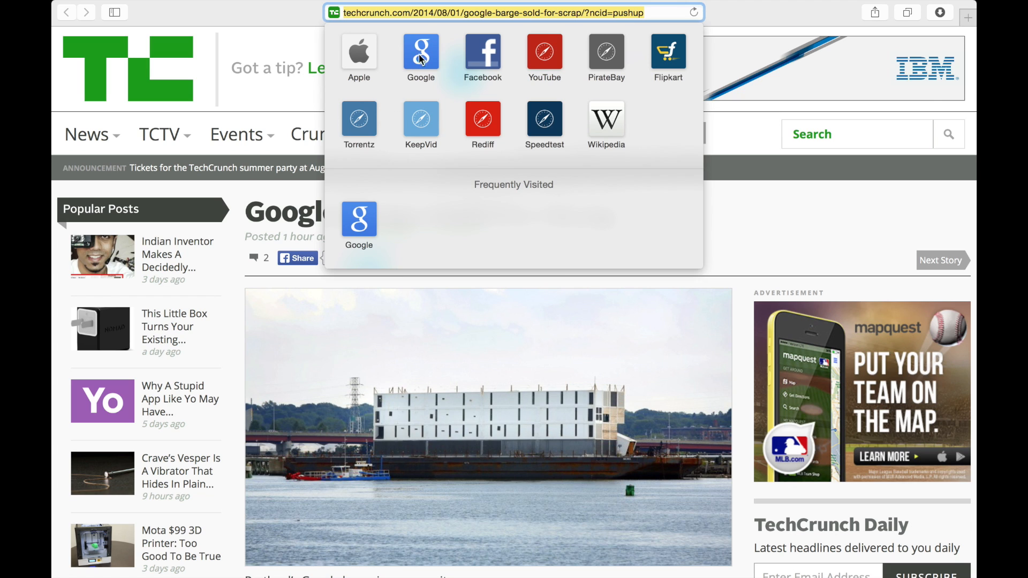
pyautogui.moveTo(587, 109)
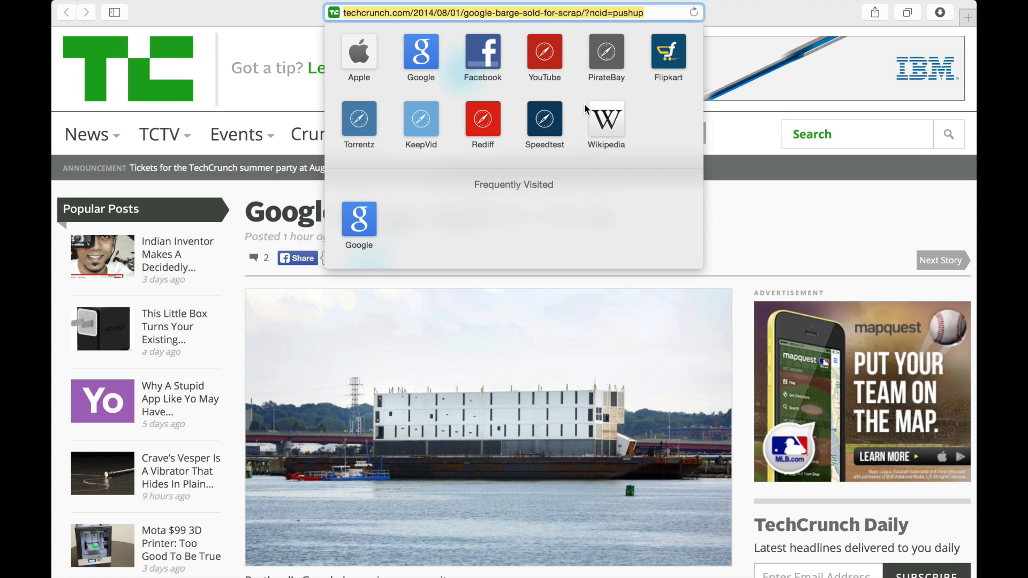
pyautogui.moveTo(719, 15)
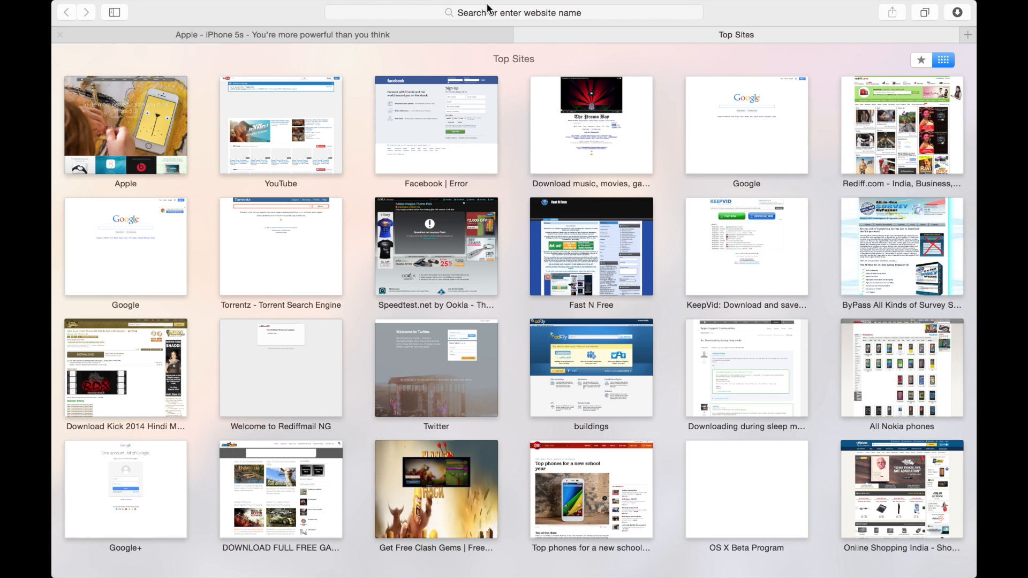
pyautogui.moveTo(968, 35)
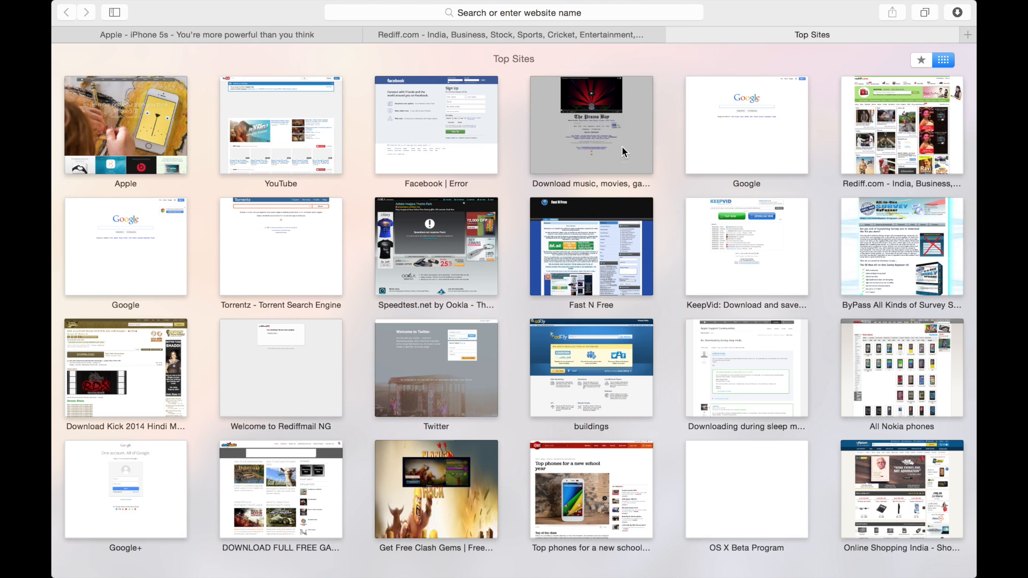
# Open the music download site from Top Sites in a tab
pyautogui.click(591, 124)
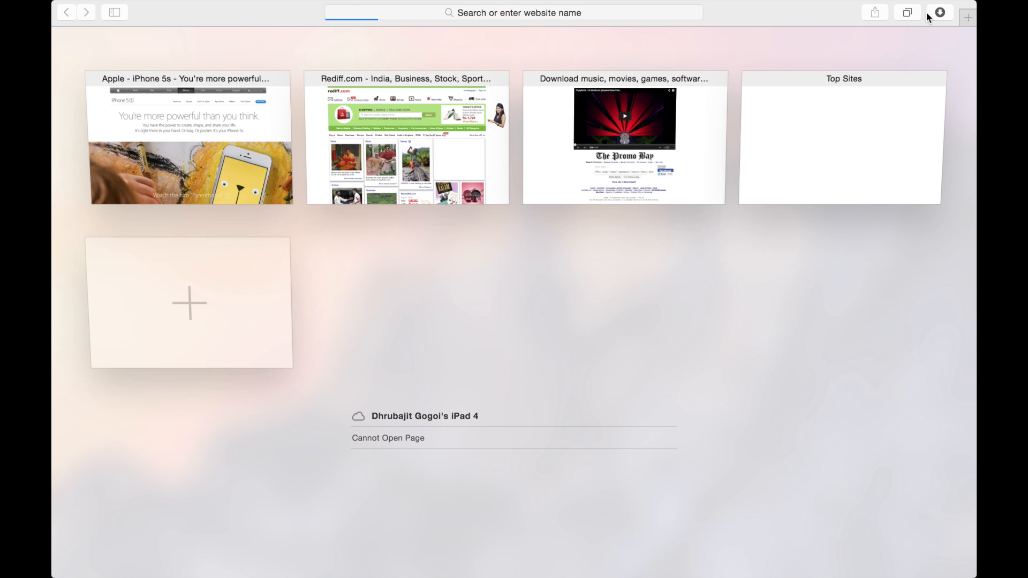
pyautogui.moveTo(213, 315)
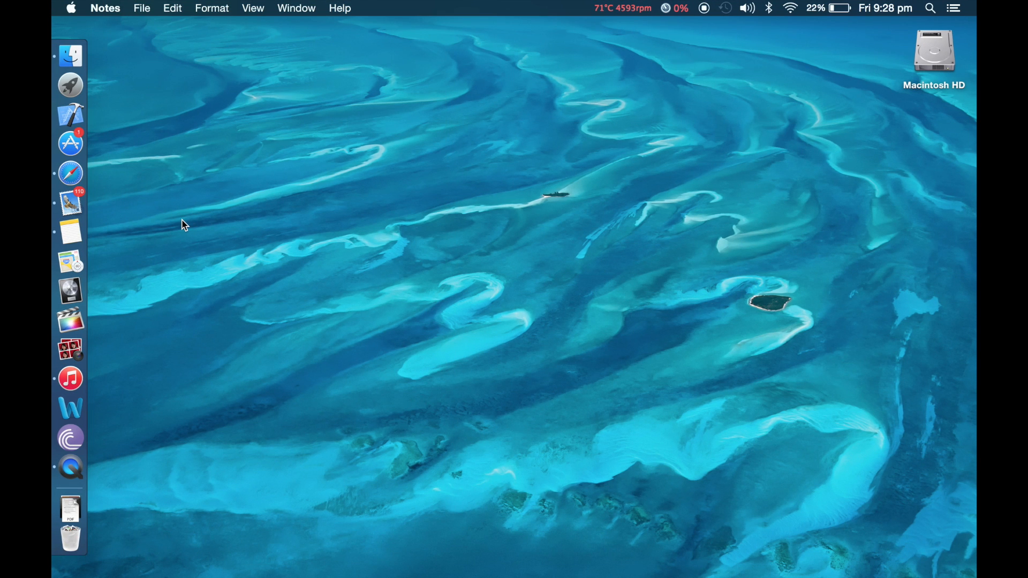
pyautogui.moveTo(56, 380)
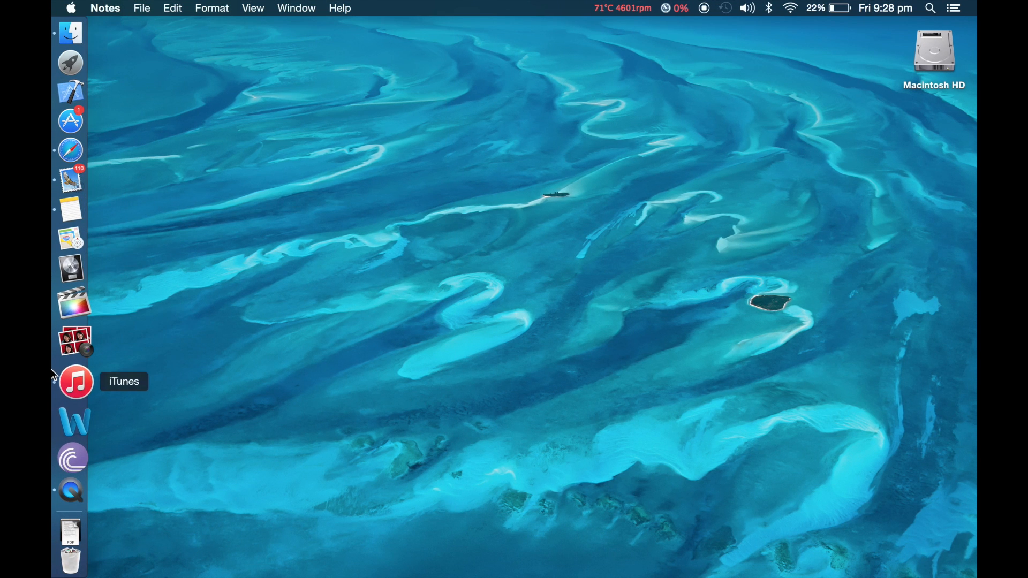
# Launch iTunes and browse Radio, the TV Shows library, and the other media types menu
pyautogui.click(74, 381)
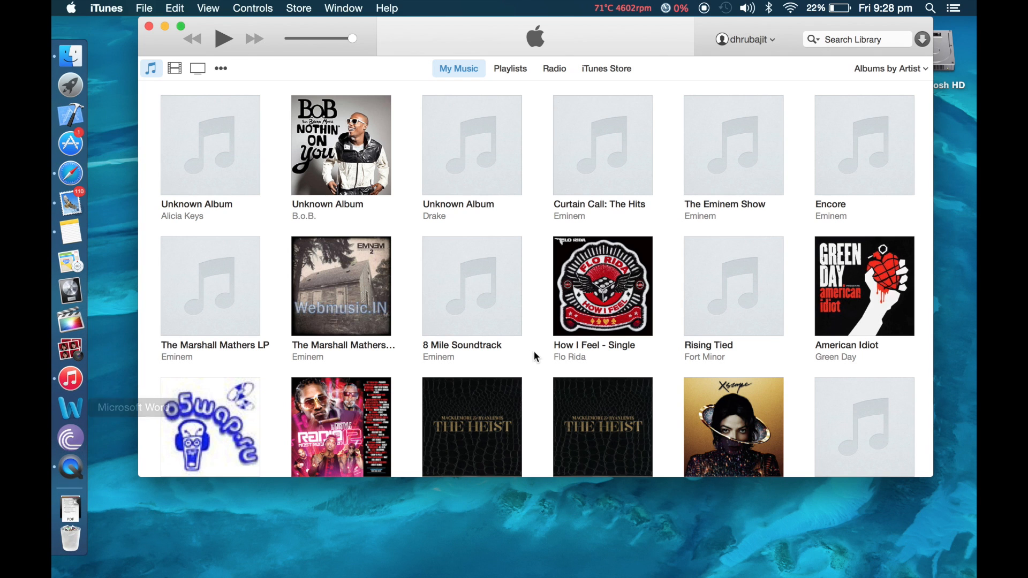
pyautogui.moveTo(538, 89)
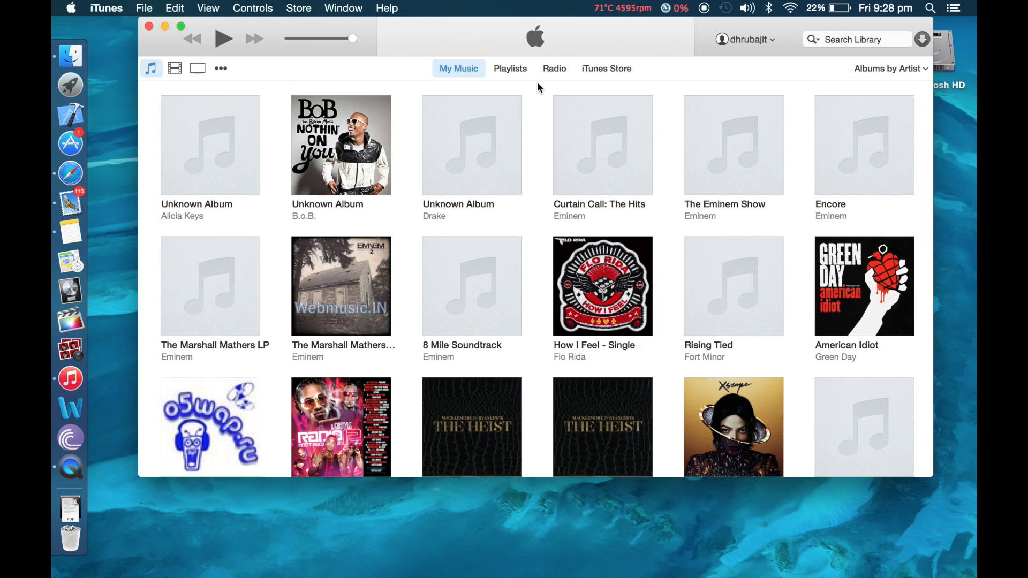
pyautogui.moveTo(475, 71)
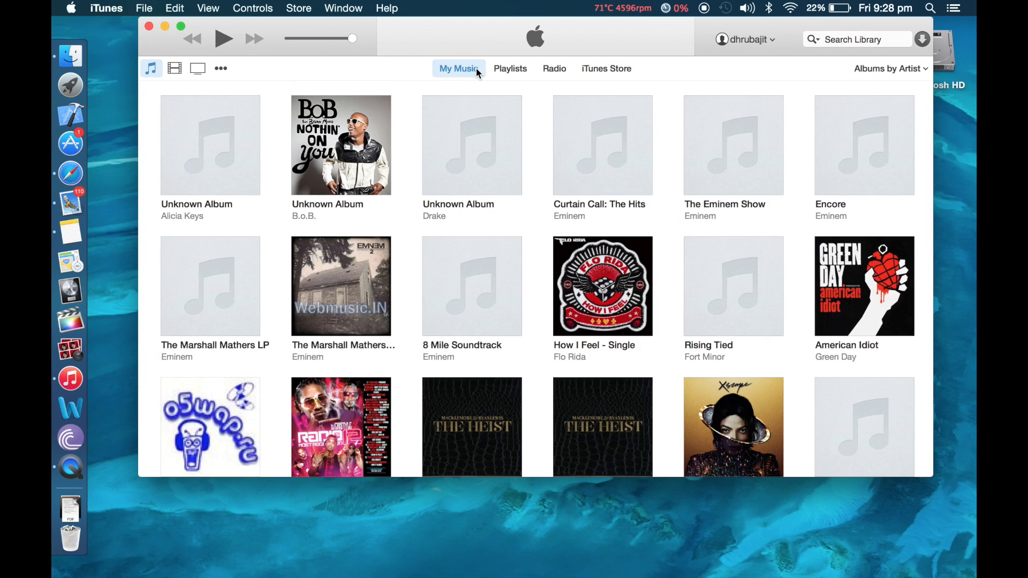
pyautogui.moveTo(391, 66)
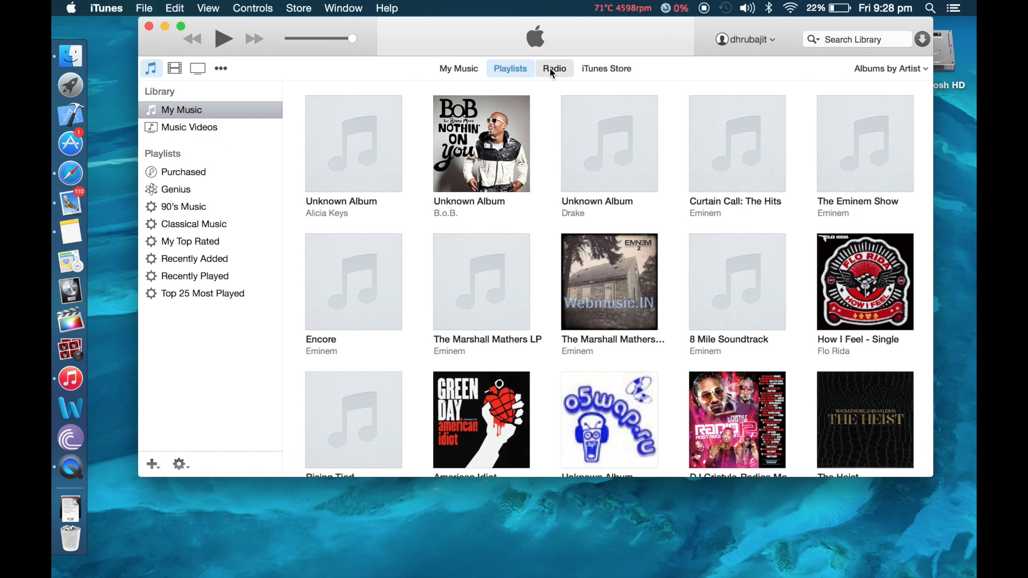
pyautogui.click(554, 68)
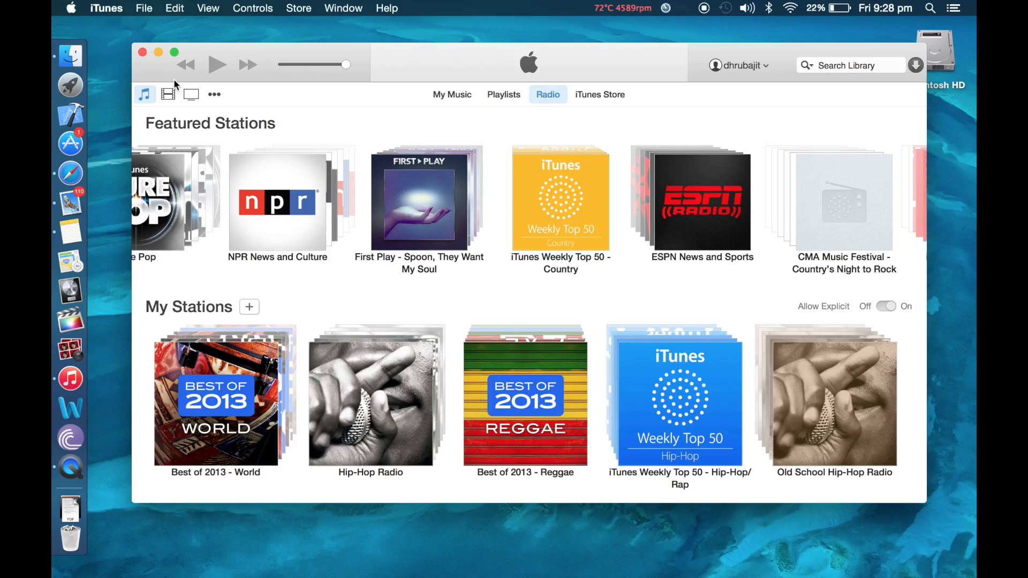
pyautogui.click(190, 94)
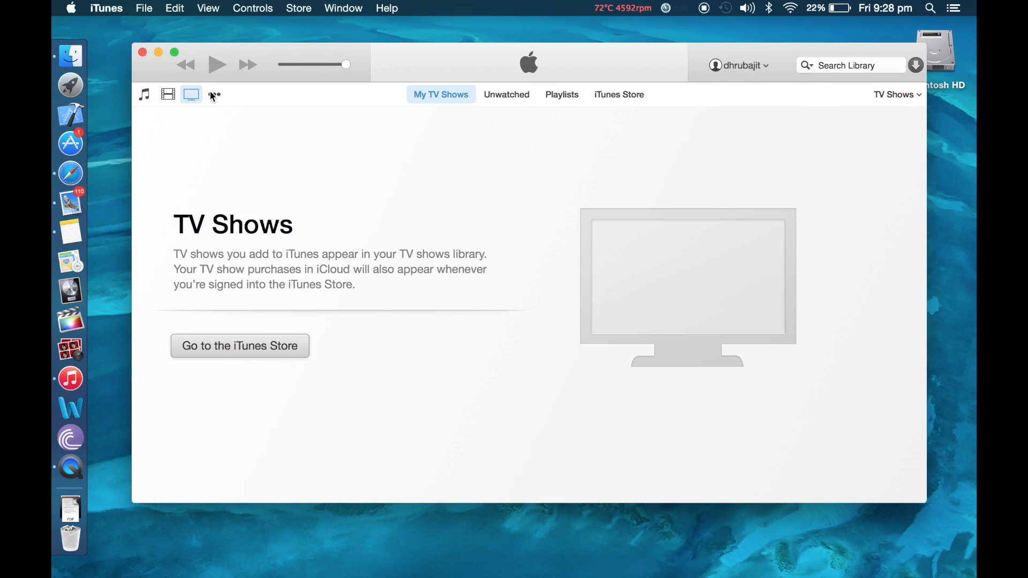
pyautogui.click(214, 94)
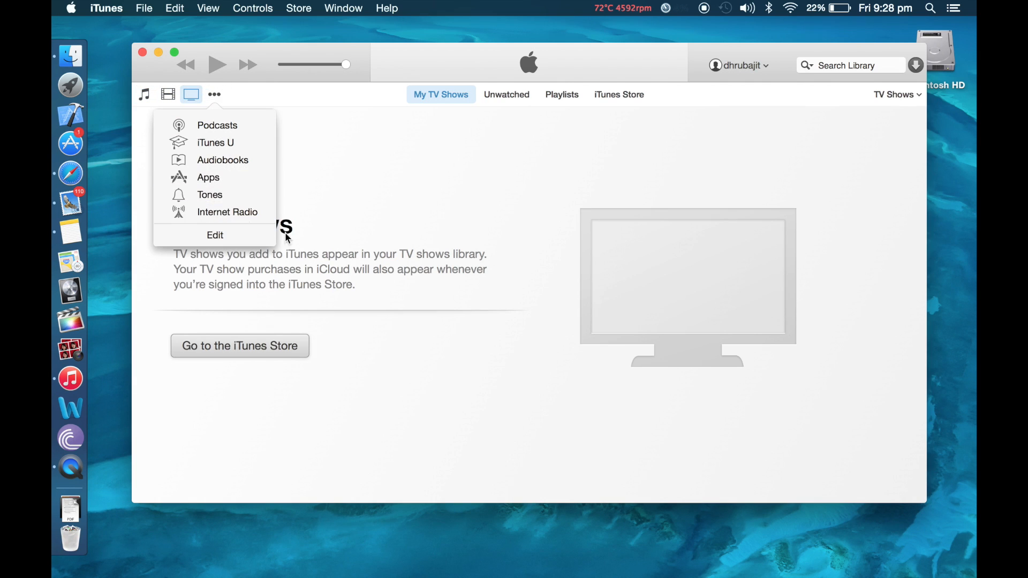
pyautogui.click(214, 94)
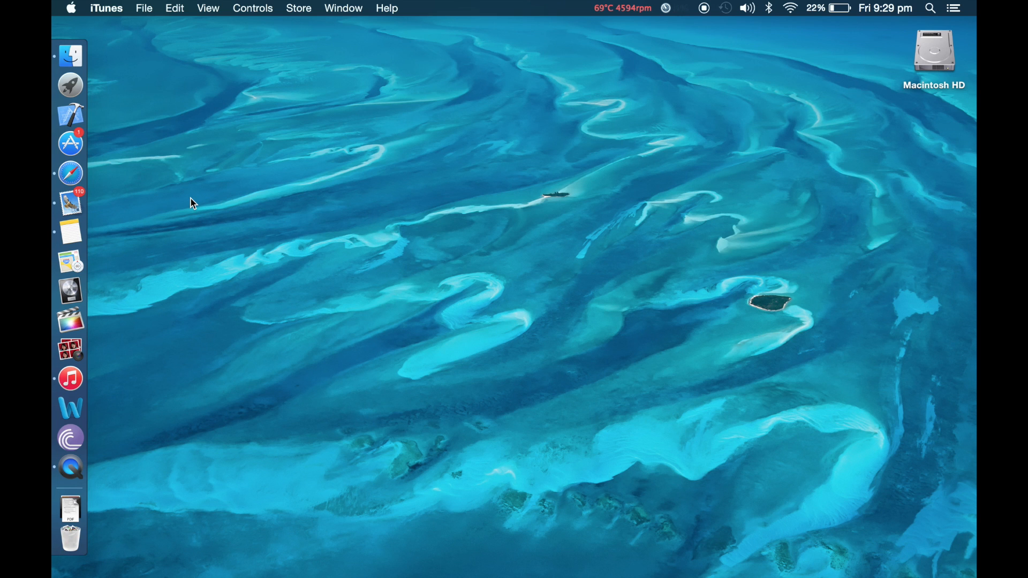
pyautogui.moveTo(812, 122)
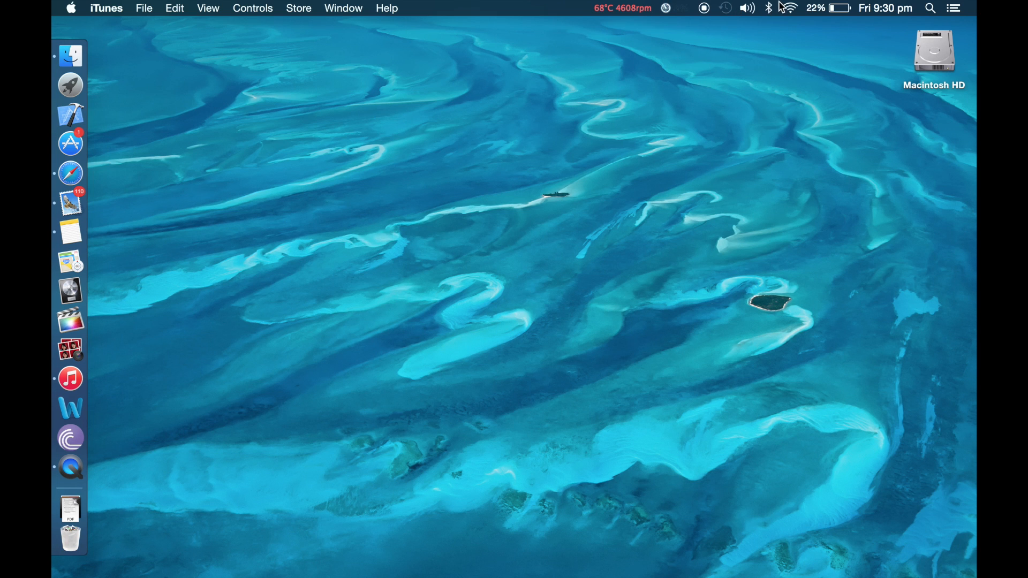
pyautogui.moveTo(256, 80)
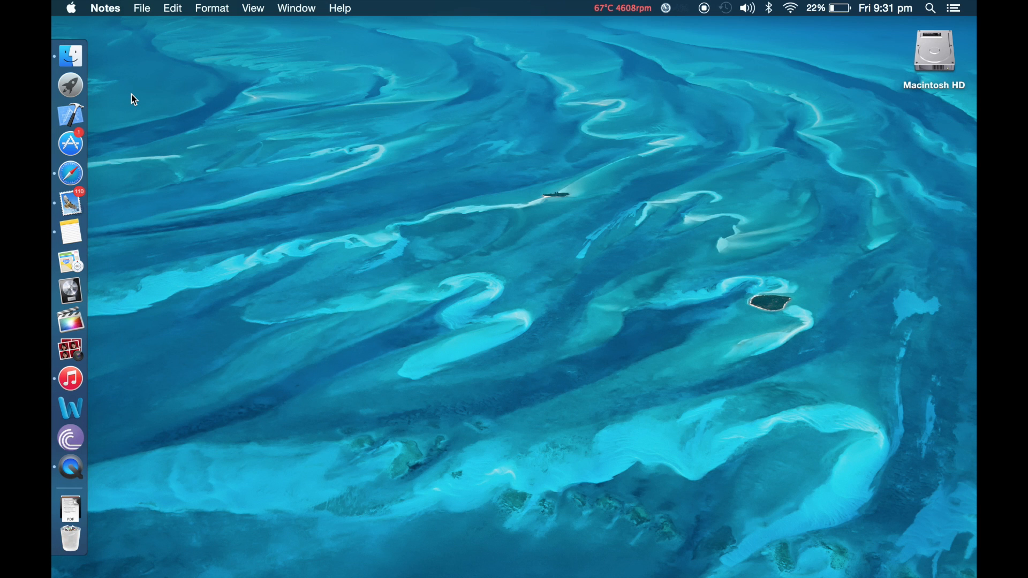
pyautogui.moveTo(65, 316)
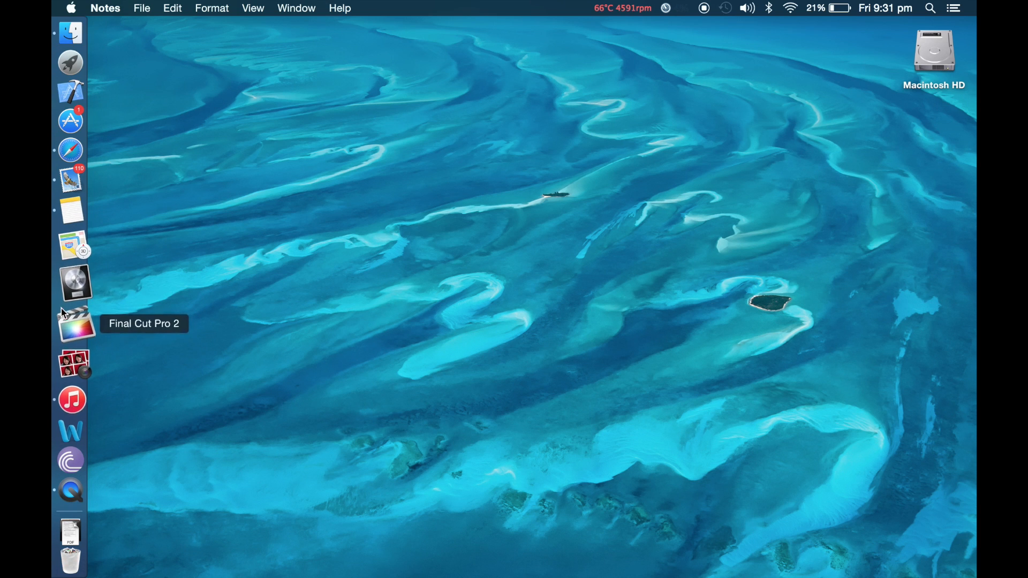
pyautogui.moveTo(59, 328)
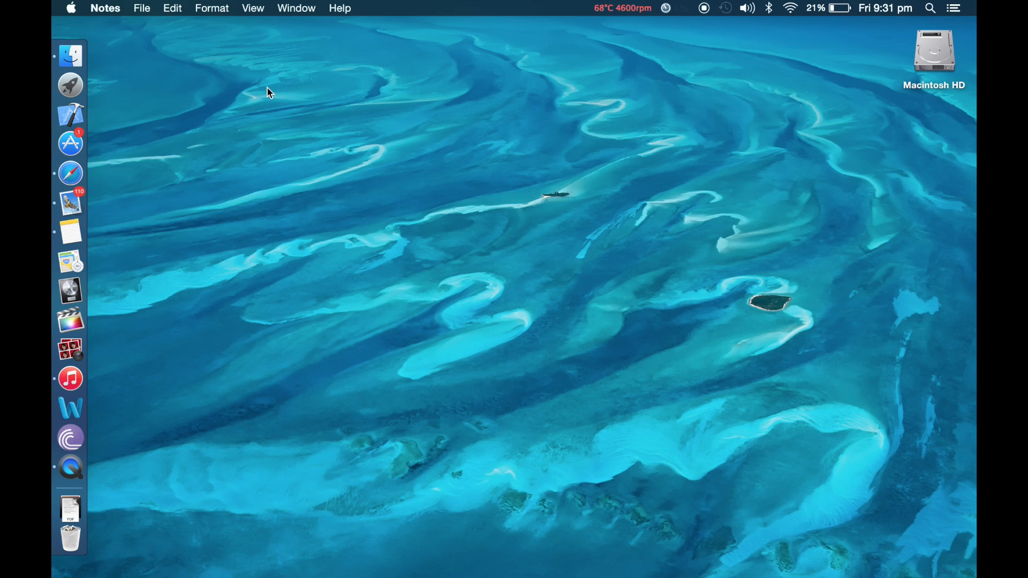
pyautogui.moveTo(52, 114)
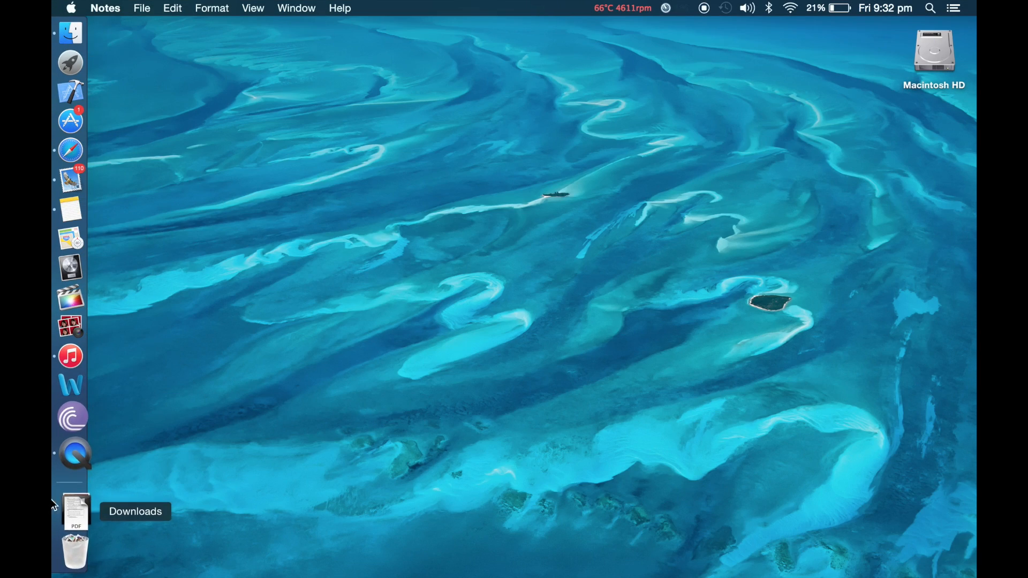
pyautogui.moveTo(53, 553)
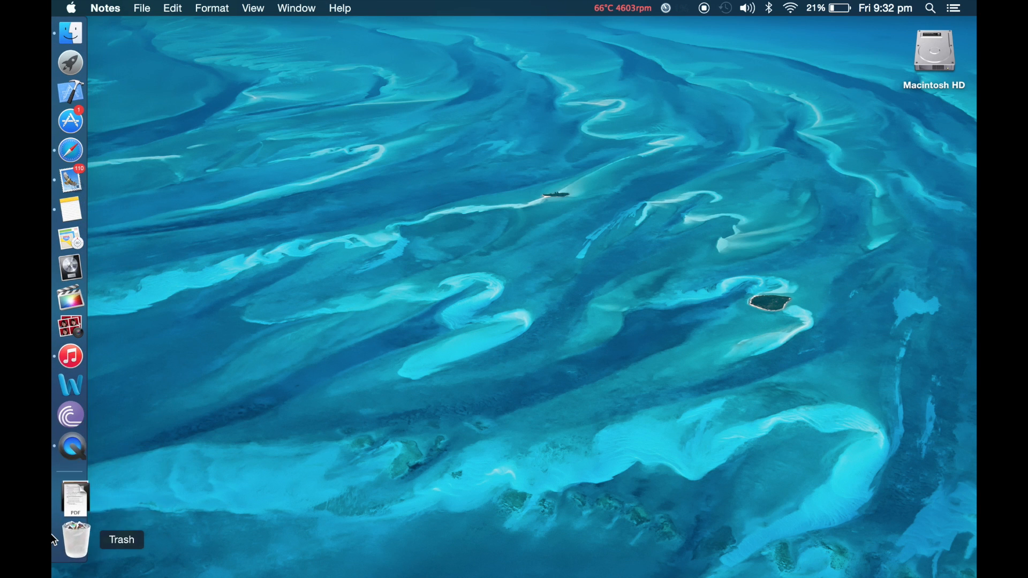
pyautogui.moveTo(52, 479)
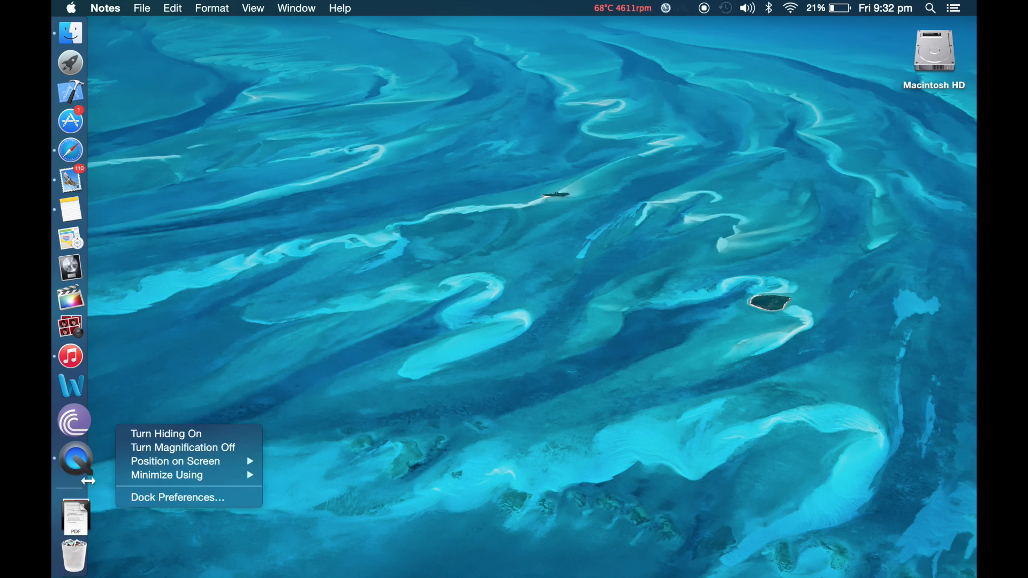
pyautogui.moveTo(175, 461)
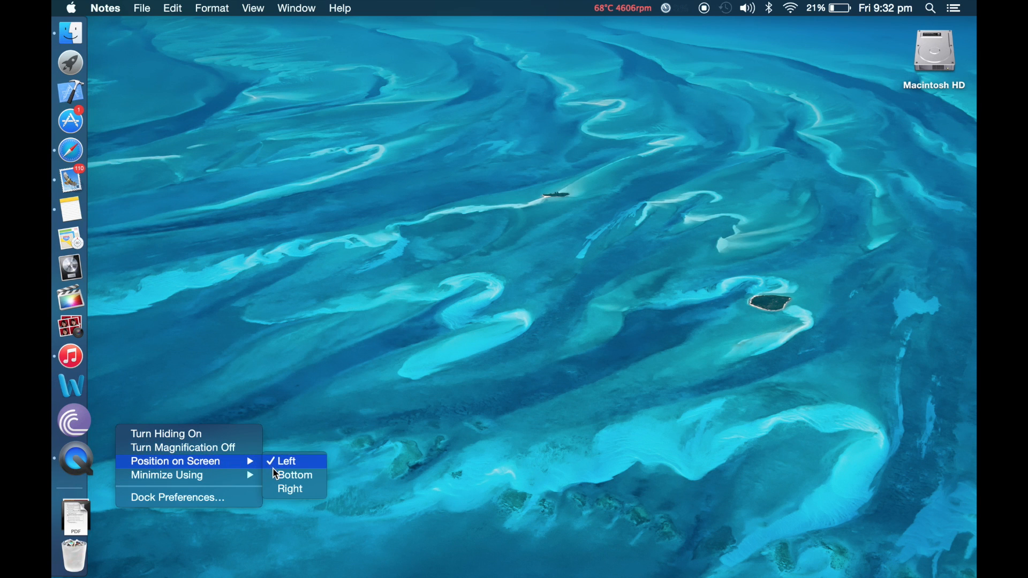
# Set the Dock's Position on Screen to Bottom
pyautogui.click(295, 475)
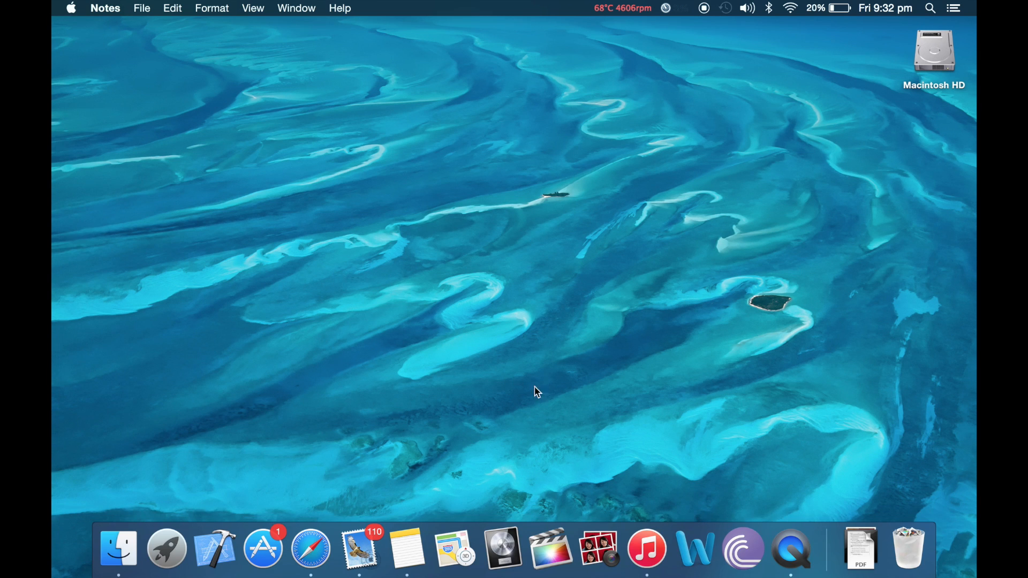
pyautogui.moveTo(912, 556)
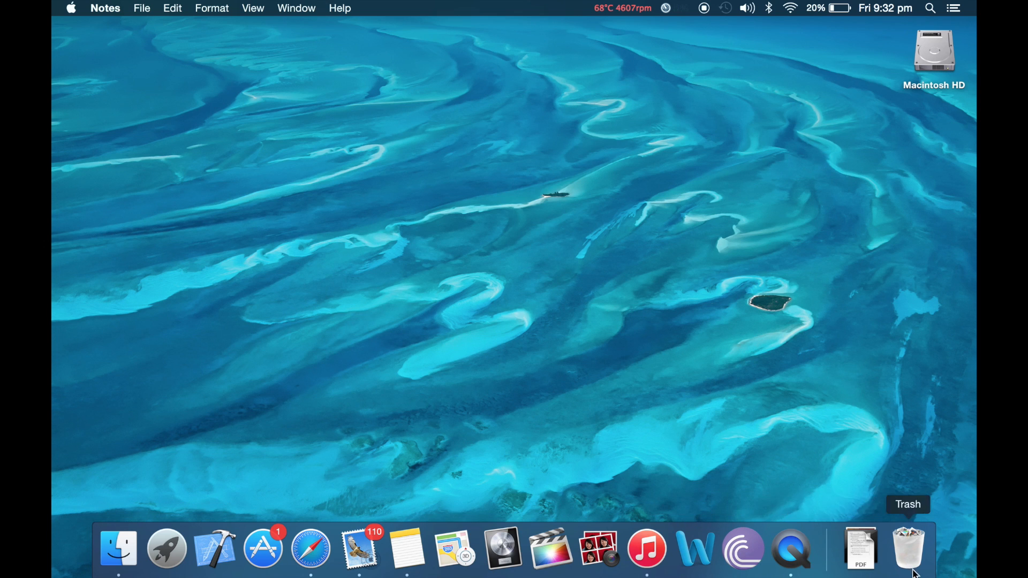
pyautogui.moveTo(445, 456)
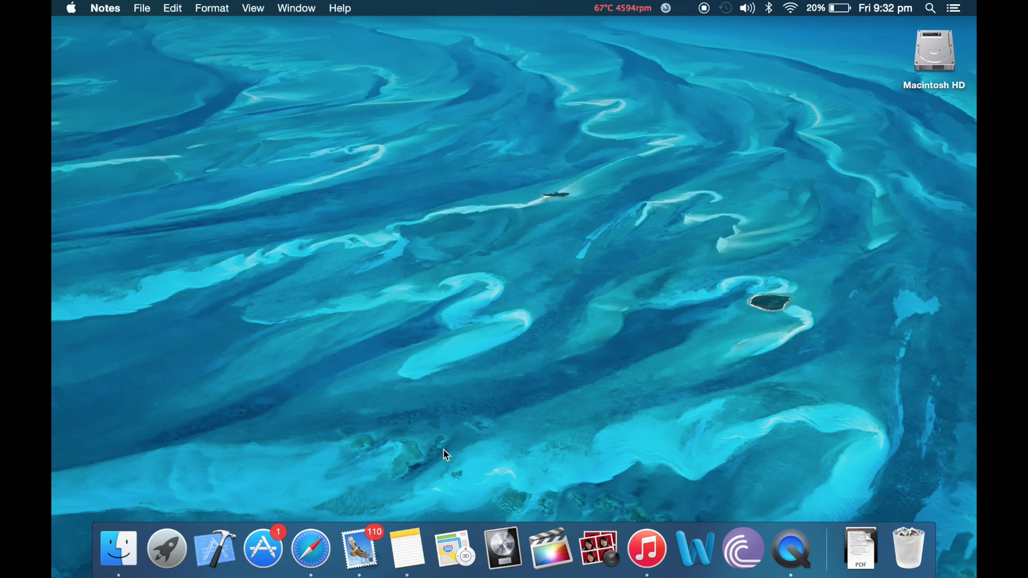
pyautogui.moveTo(424, 305)
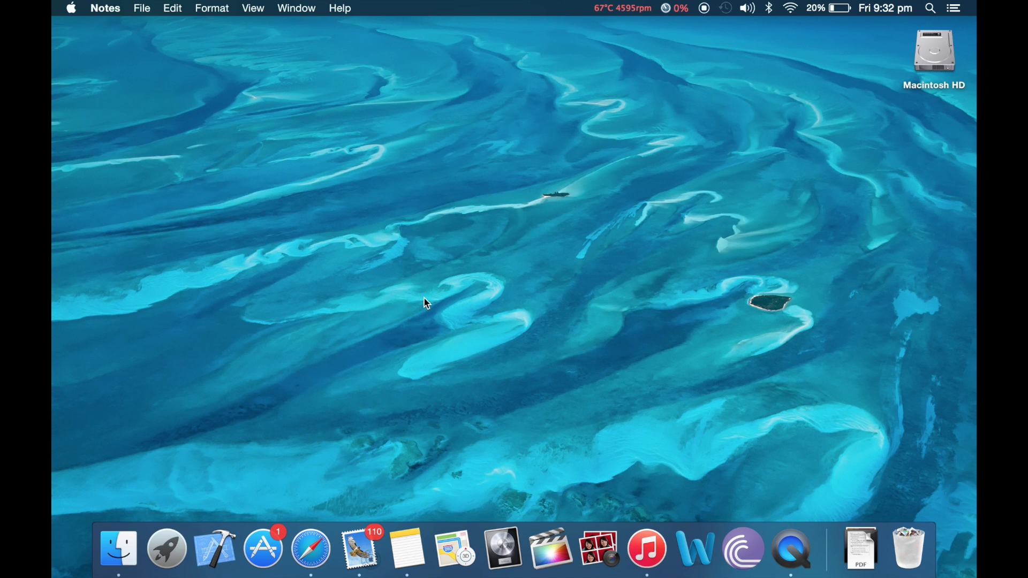
pyautogui.moveTo(263, 556)
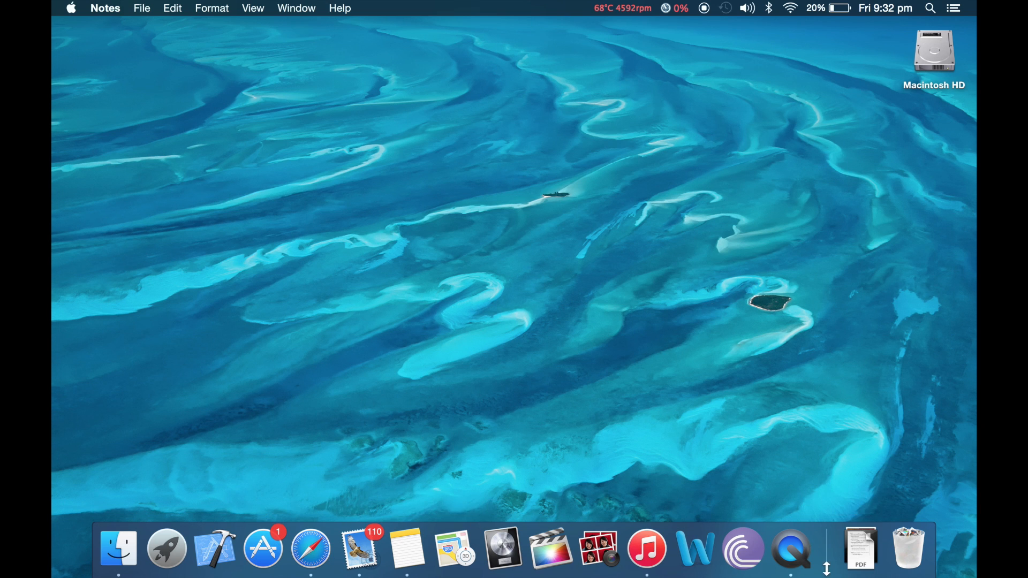
pyautogui.moveTo(791, 556)
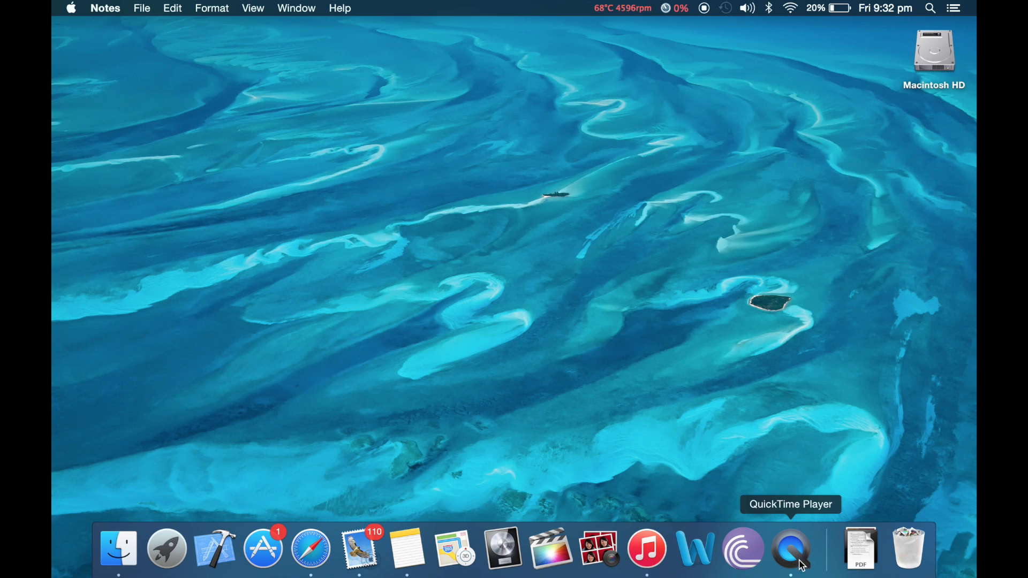
pyautogui.moveTo(744, 549)
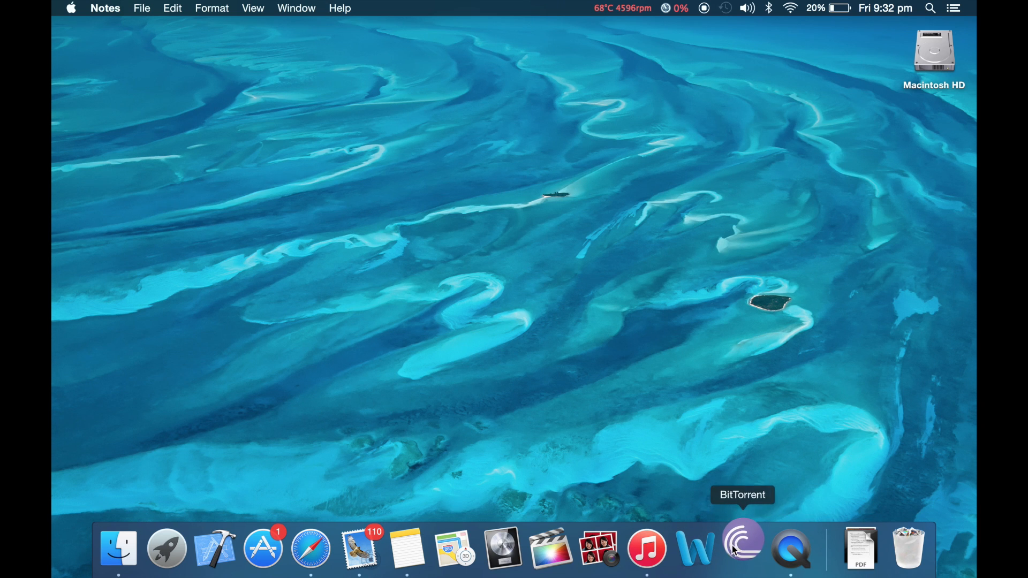
pyautogui.click(740, 548)
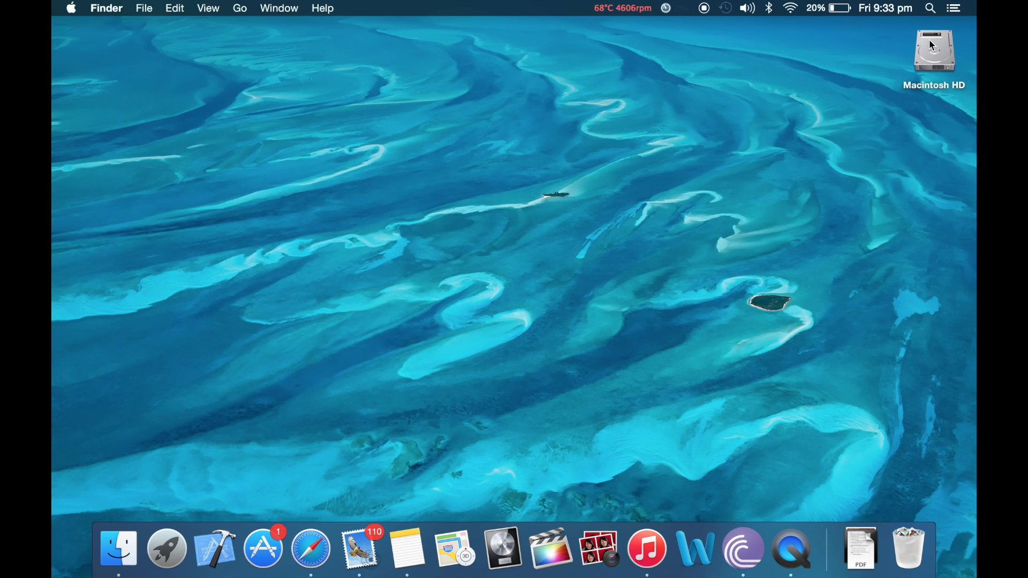
# Browse and close the Macintosh HD window, then launch iTunes and put its window away
pyautogui.doubleClick(932, 50)
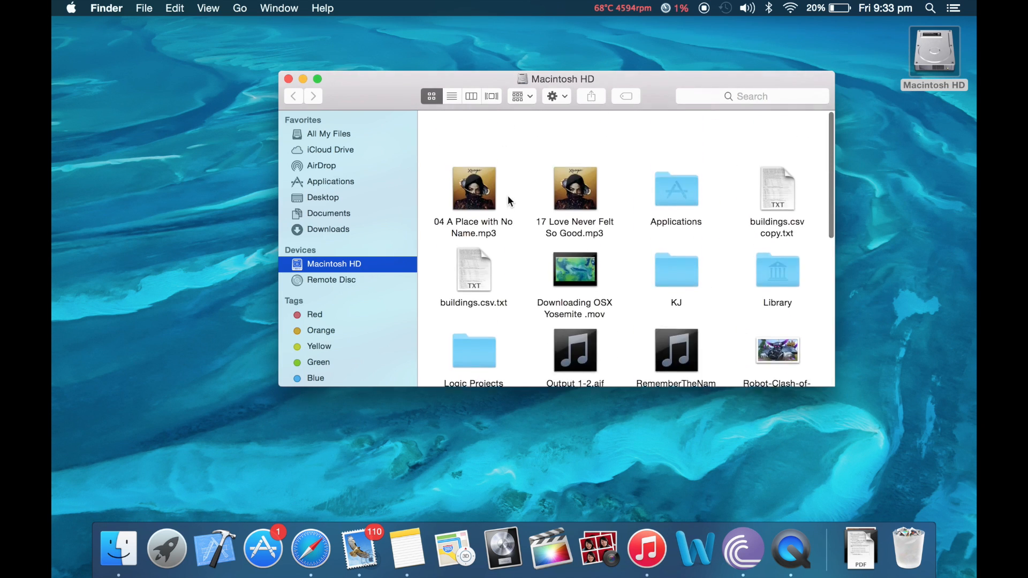
pyautogui.scroll(-3)
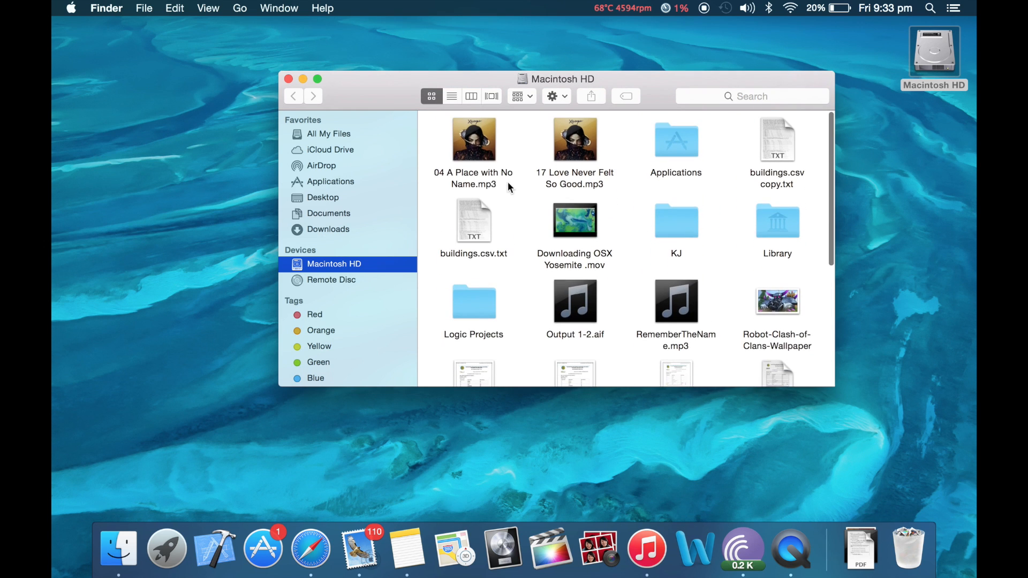
pyautogui.click(328, 213)
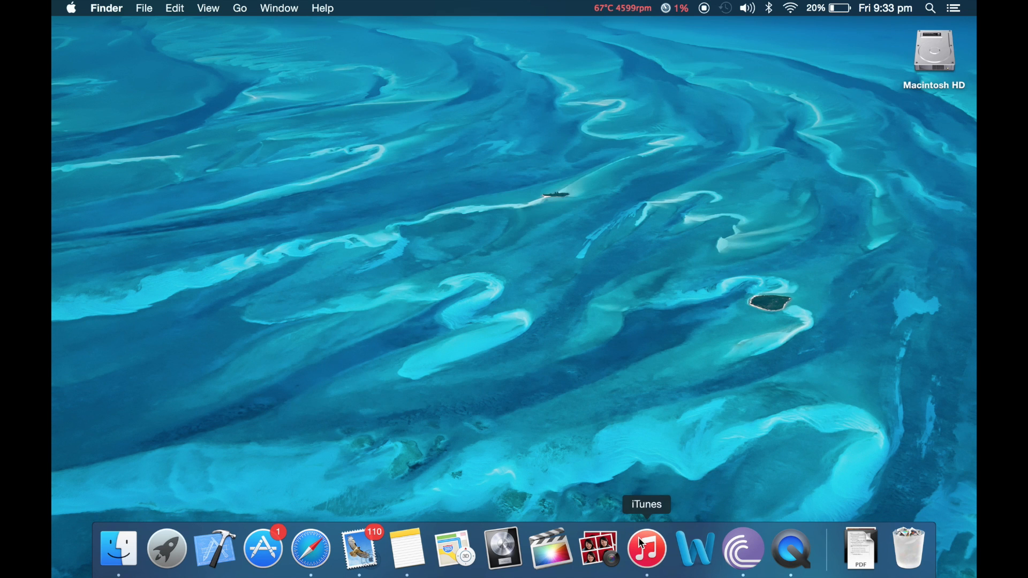
pyautogui.click(647, 555)
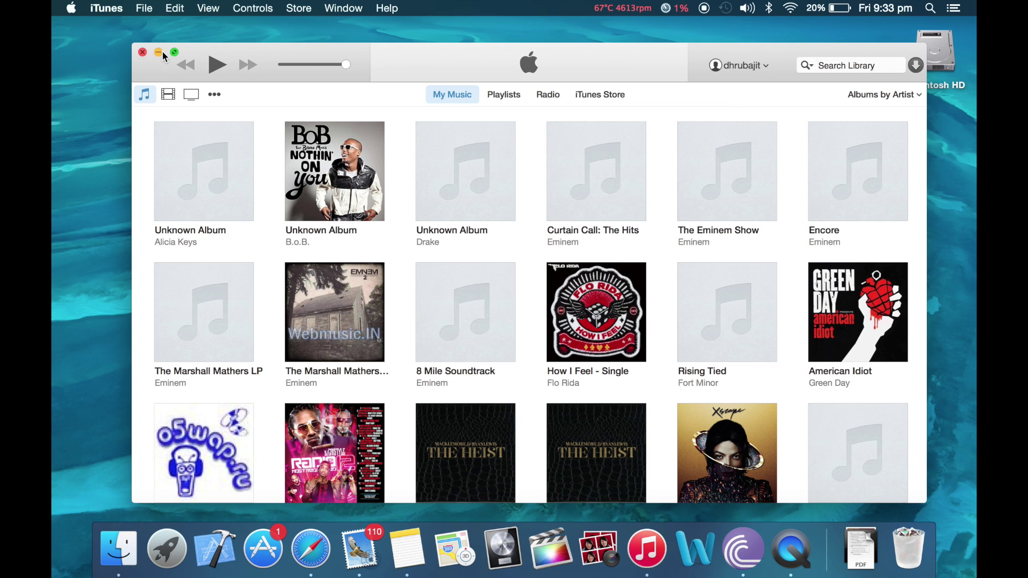
pyautogui.click(143, 51)
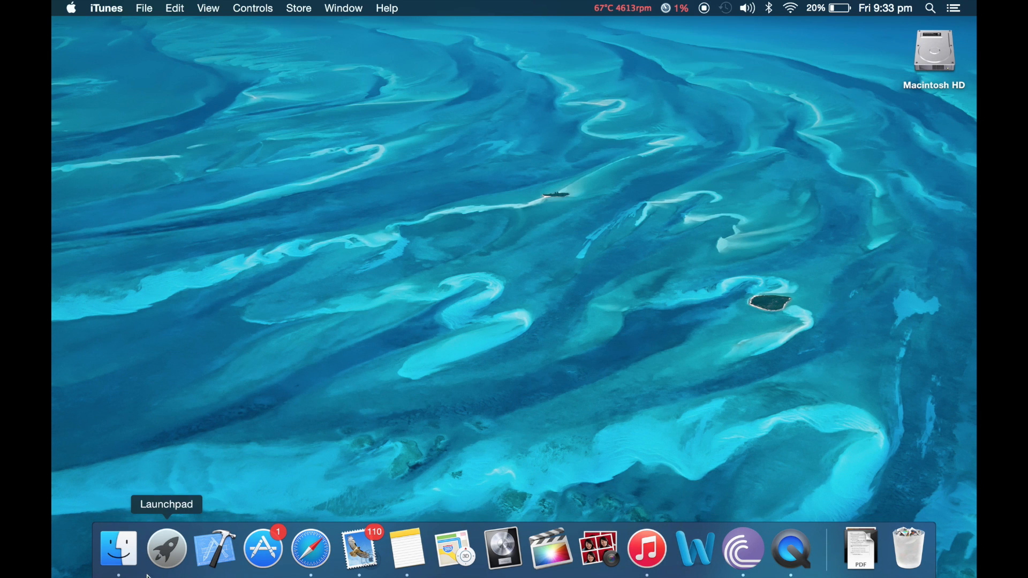
pyautogui.click(165, 551)
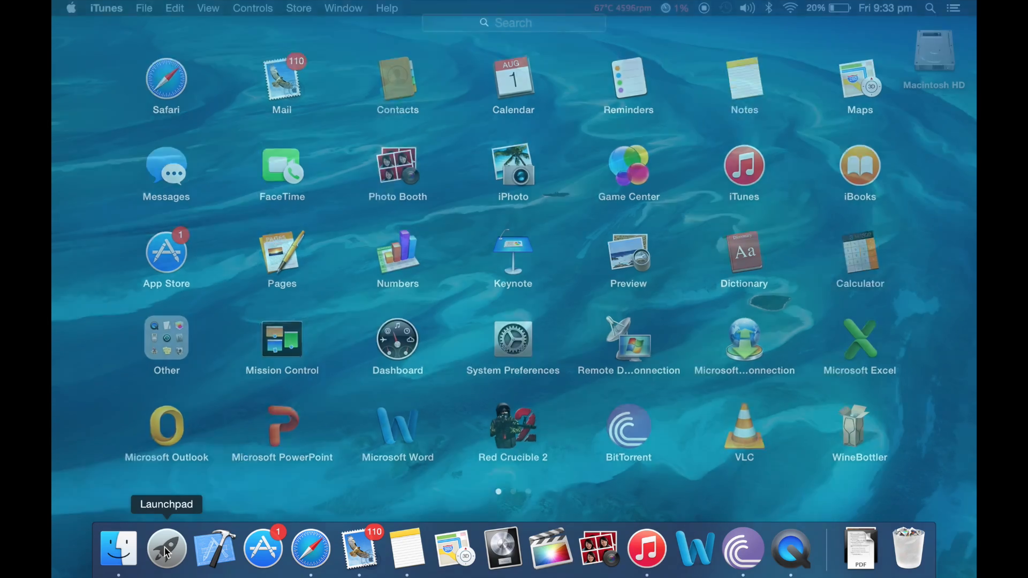
pyautogui.hscroll(-3)
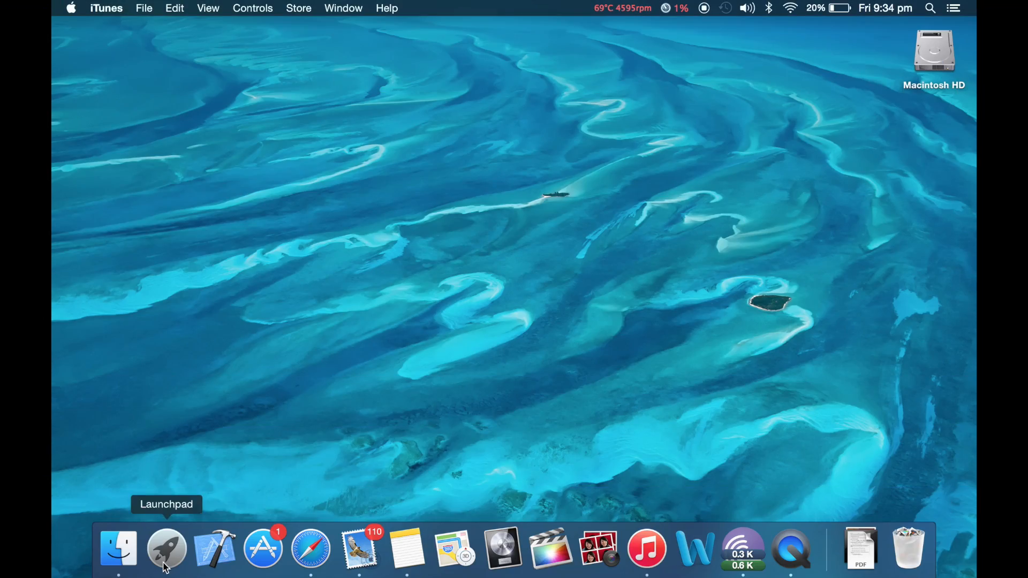
pyautogui.moveTo(563, 218)
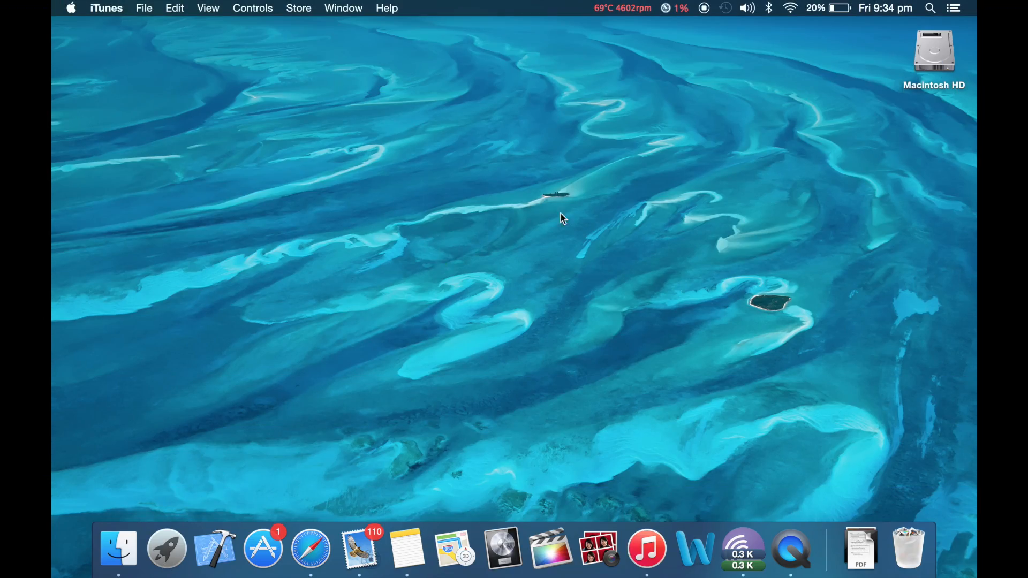
pyautogui.click(405, 555)
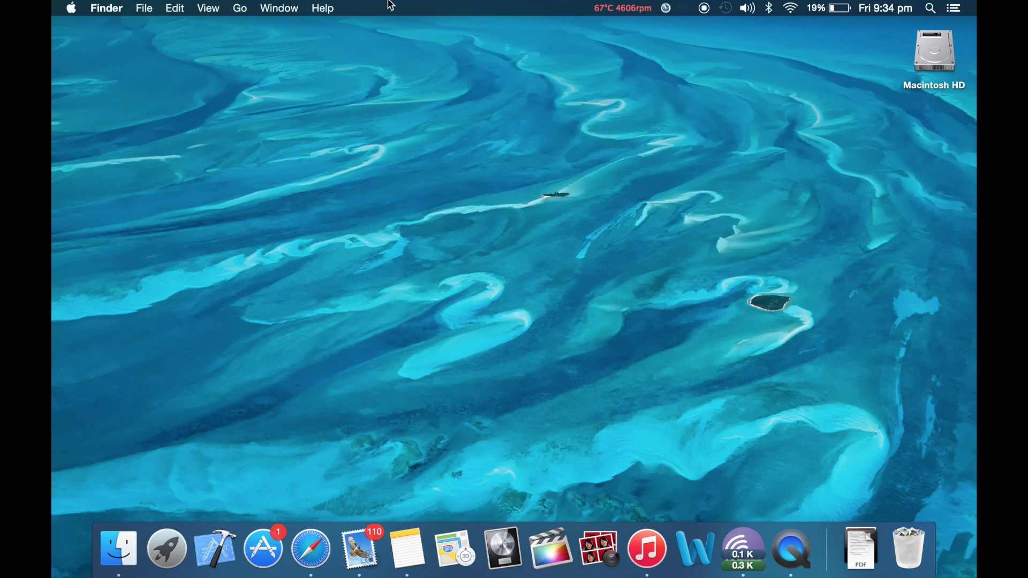
pyautogui.moveTo(459, 550)
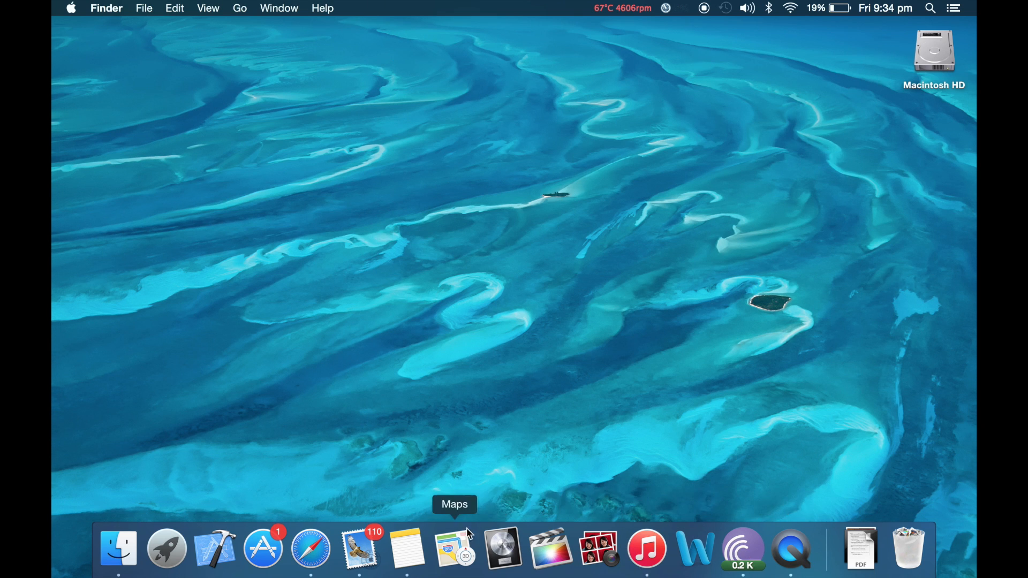
pyautogui.moveTo(508, 547)
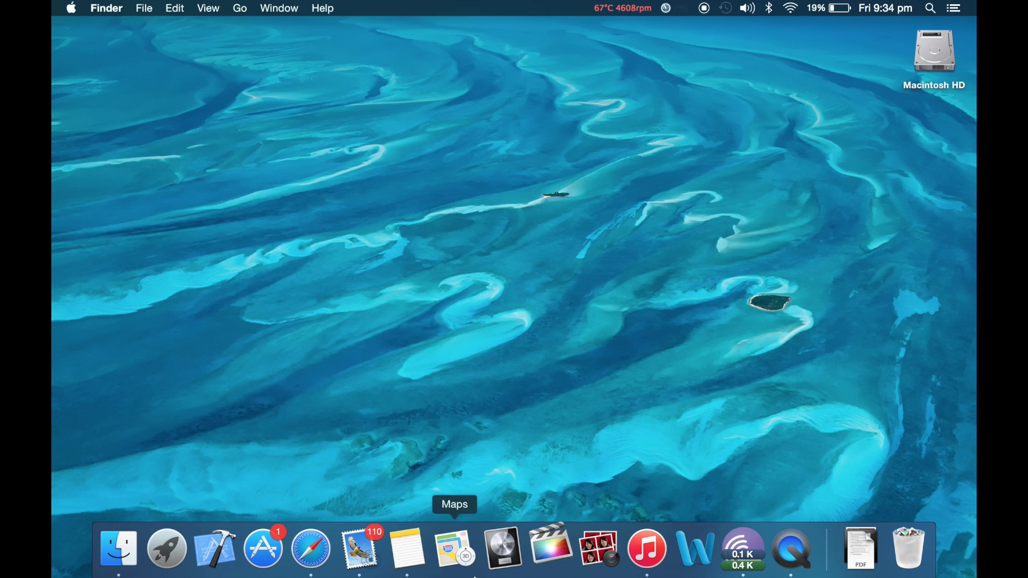
pyautogui.click(556, 553)
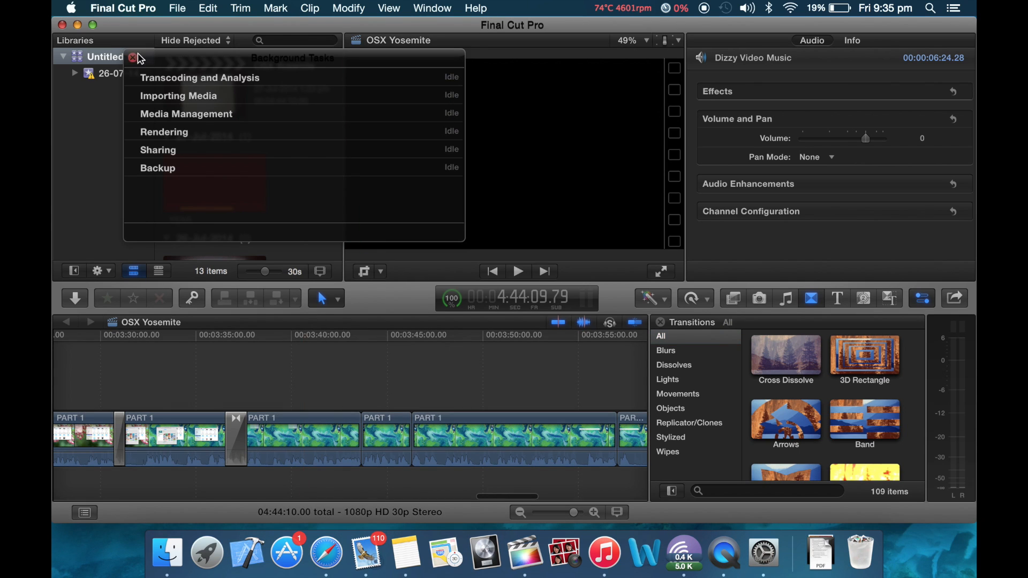
# Close the Background Tasks window and put Final Cut Pro away
pyautogui.click(134, 58)
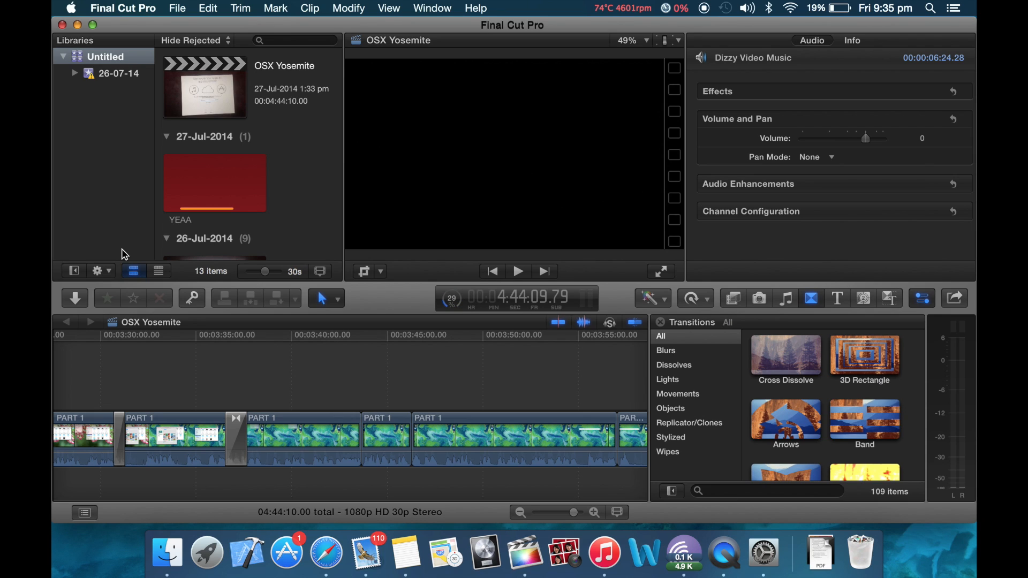
pyautogui.click(283, 367)
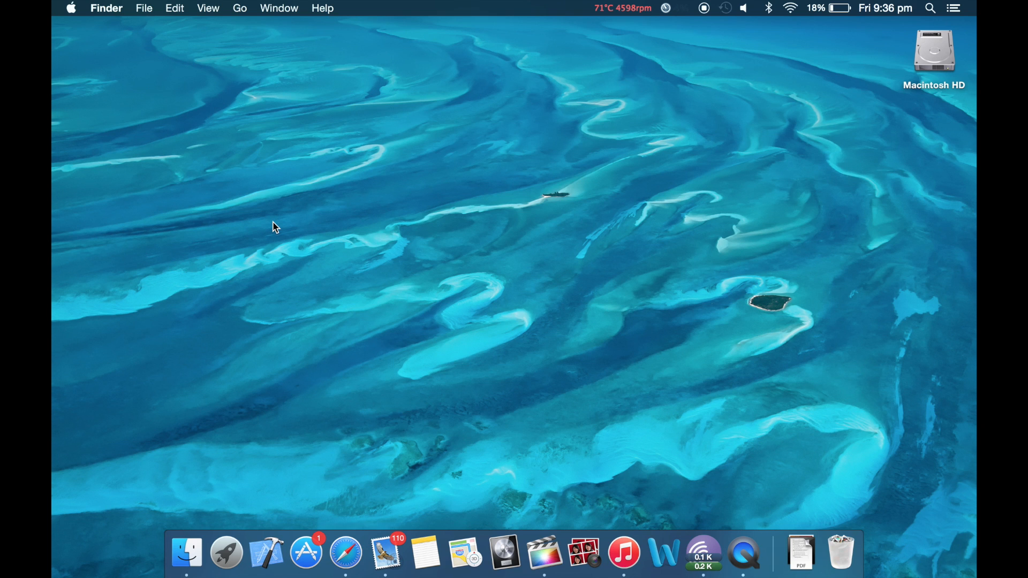
pyautogui.moveTo(267, 301)
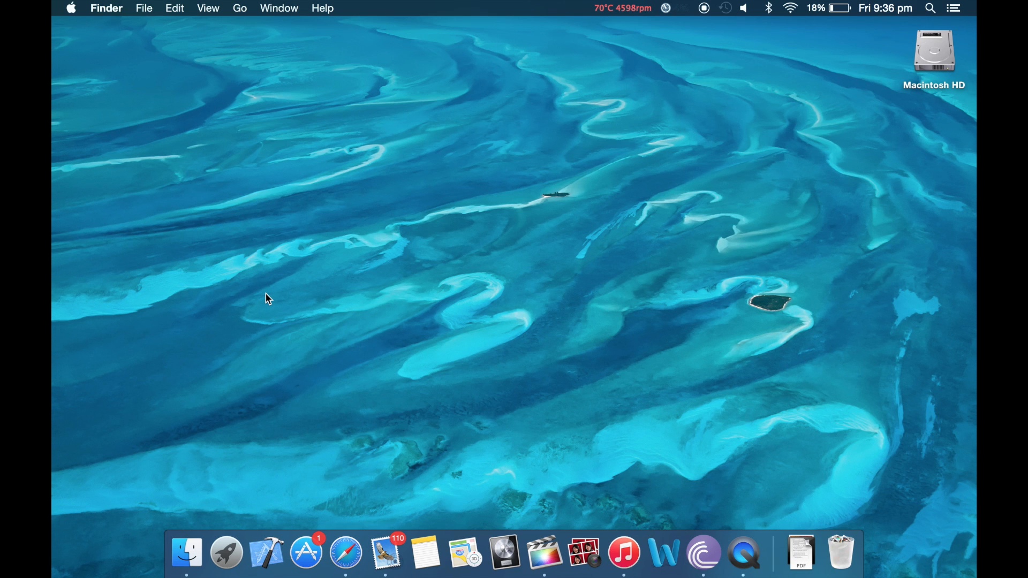
pyautogui.moveTo(256, 141)
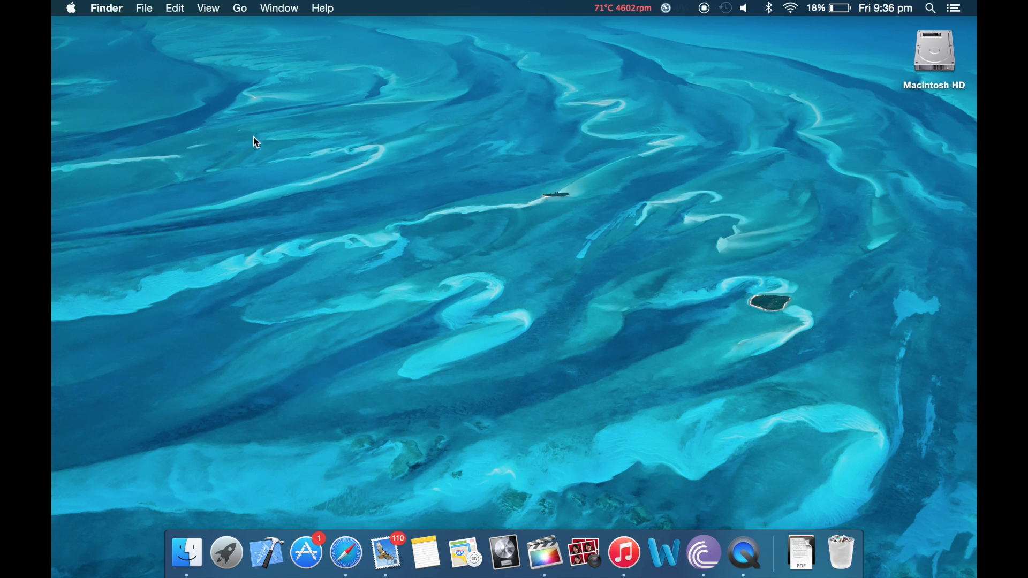